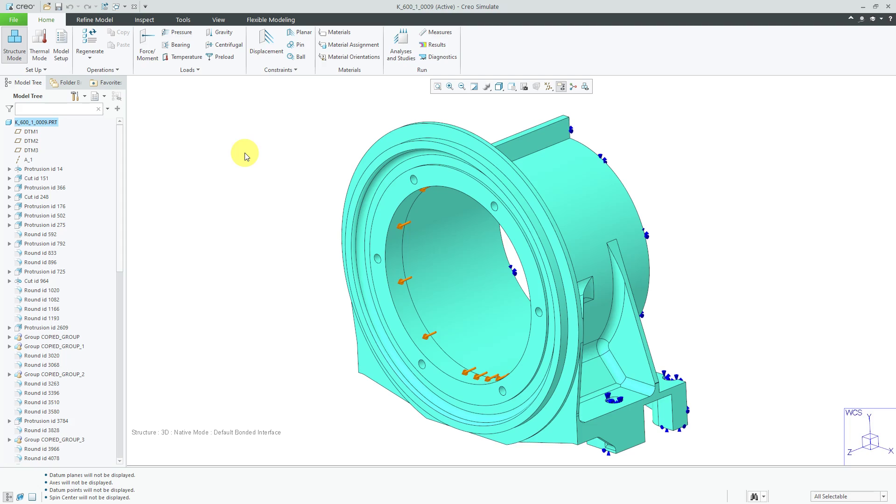
mouse_move(124, 42)
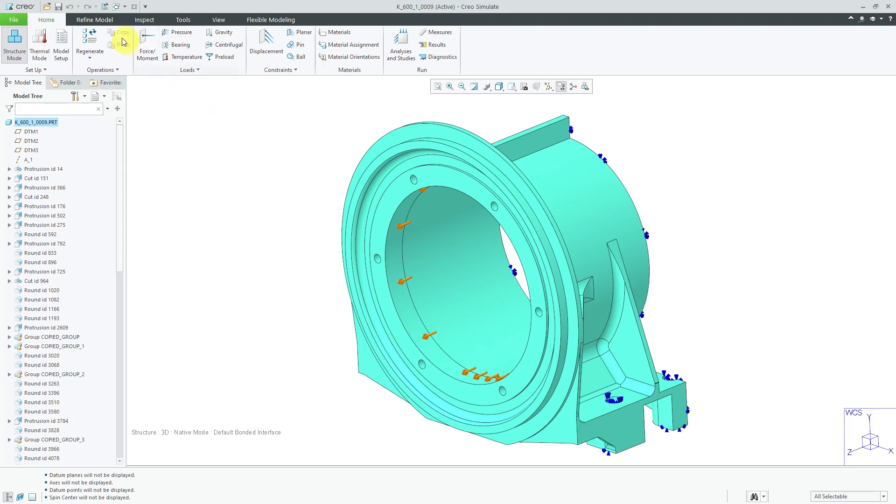
- Run AutoGEM Create on the housing, which fails with a missing-material diagnostic, then dismiss it
click(94, 19)
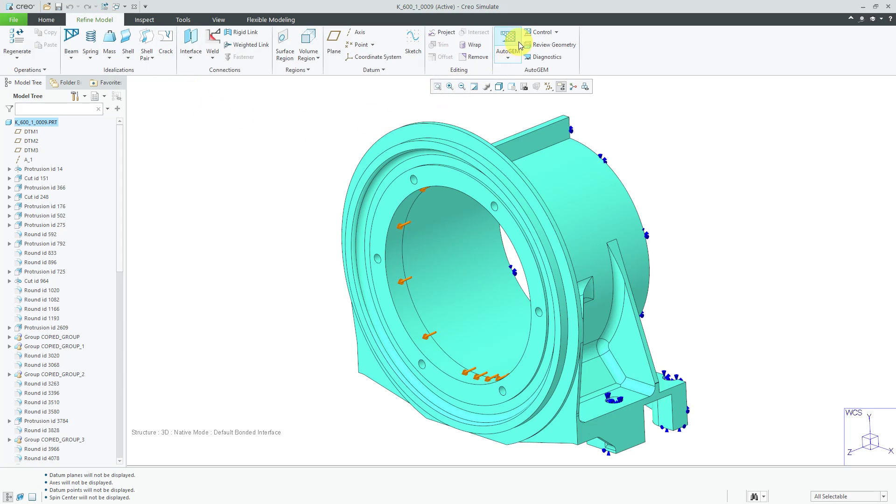
click(508, 37)
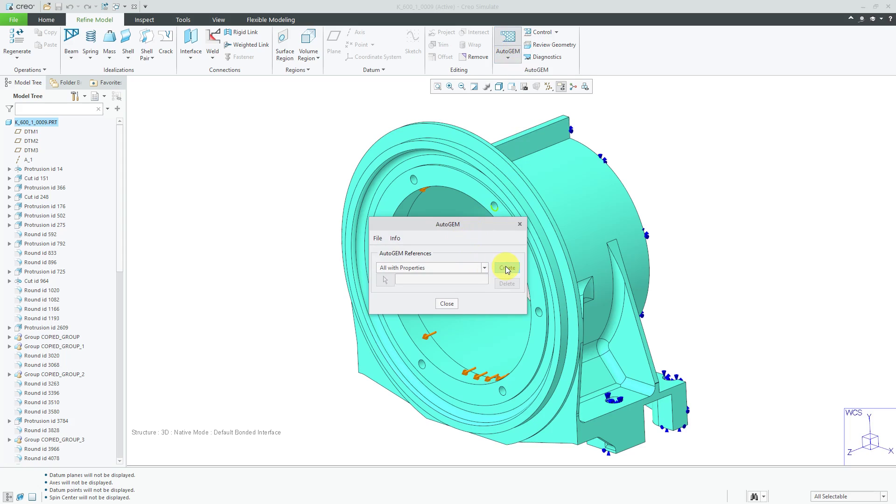
click(505, 268)
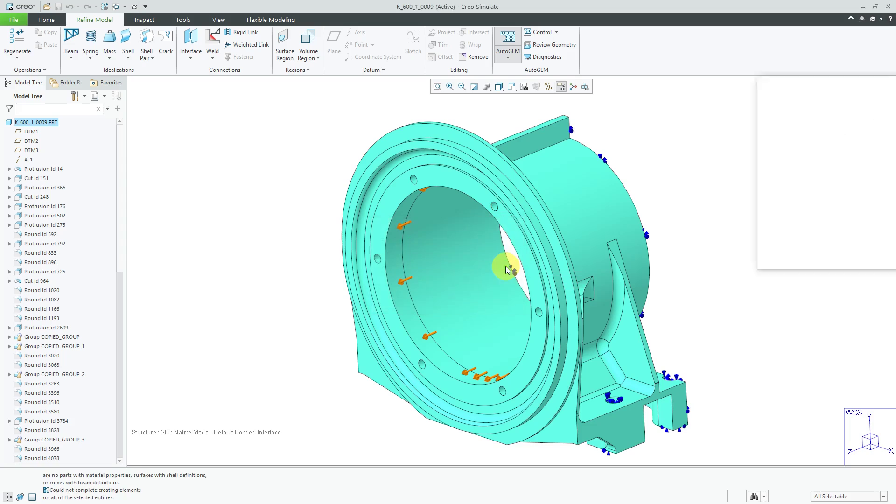
click(506, 43)
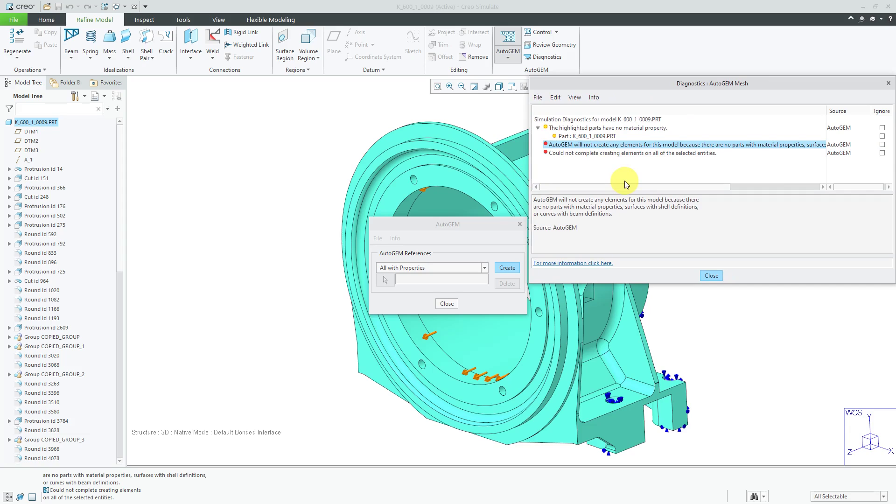
click(711, 275)
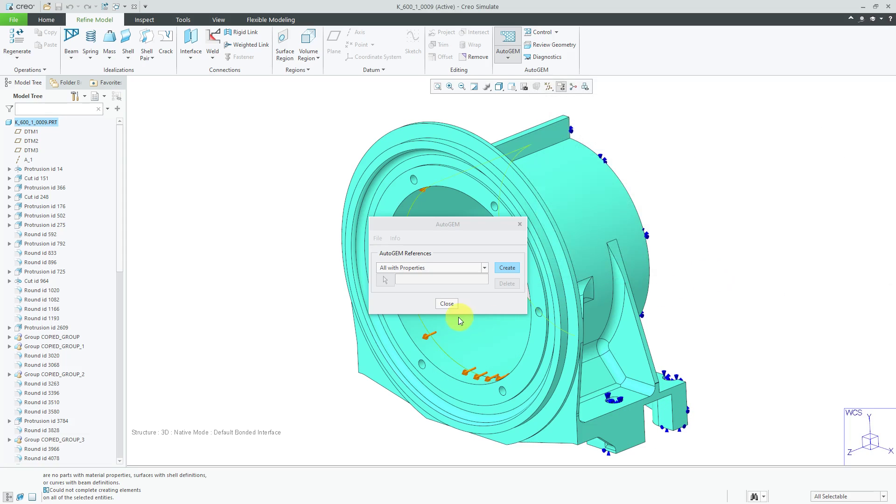
click(446, 303)
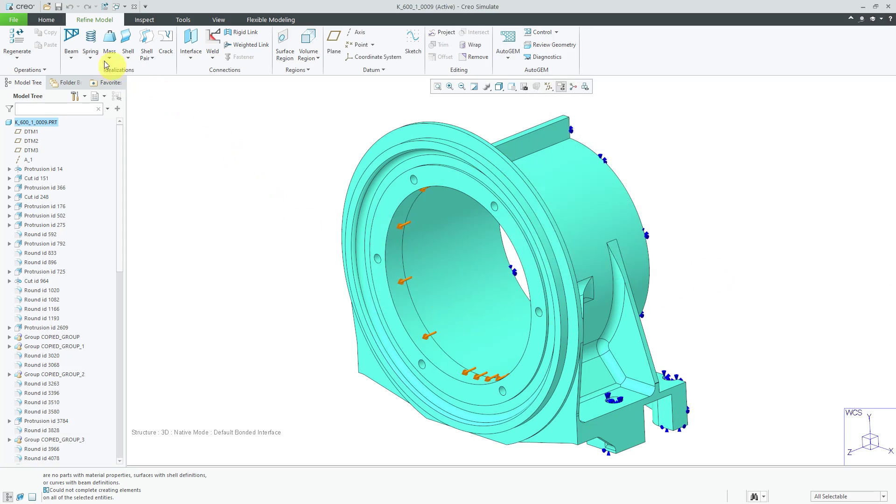
- Start a material assignment for the part and browse the Standard-Materials library
click(46, 20)
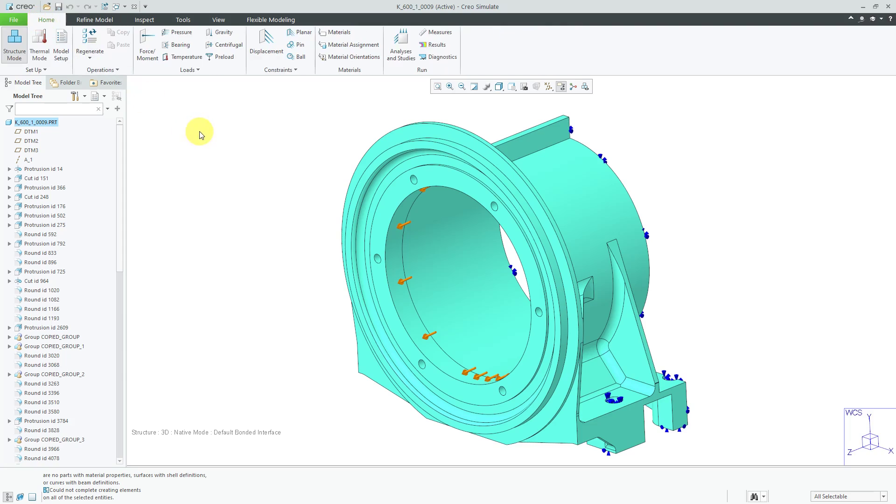
click(353, 45)
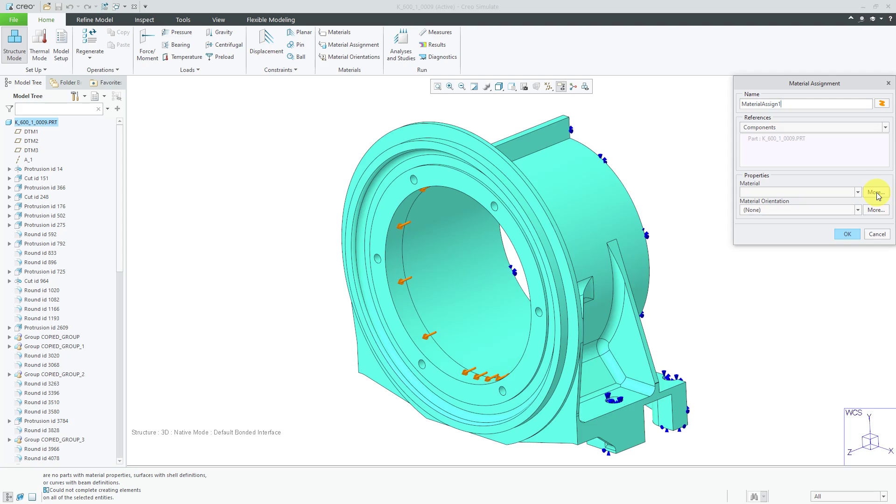
click(875, 192)
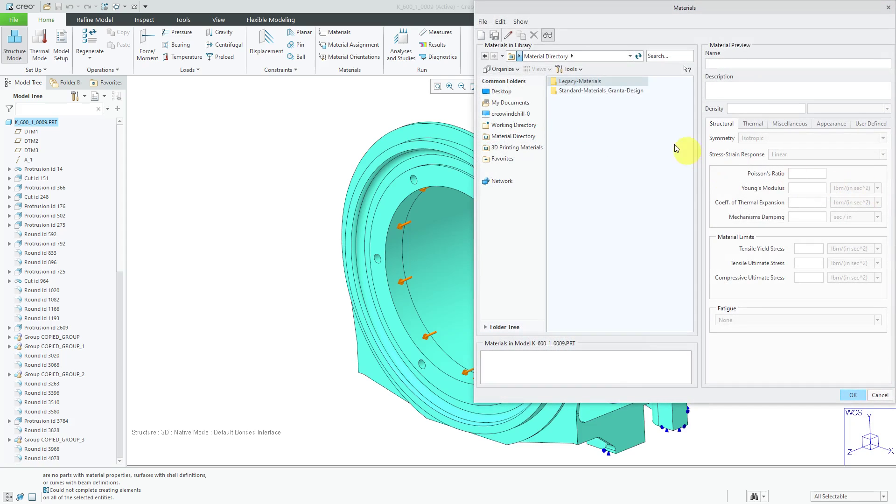
double_click(600, 91)
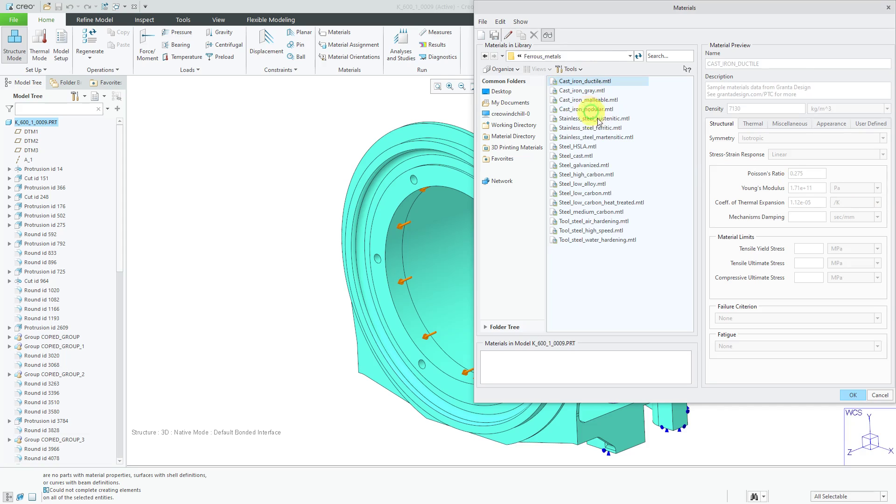
- Add STEEL_HSLA from Ferrous_metals to the model and assign it to the housing
click(578, 146)
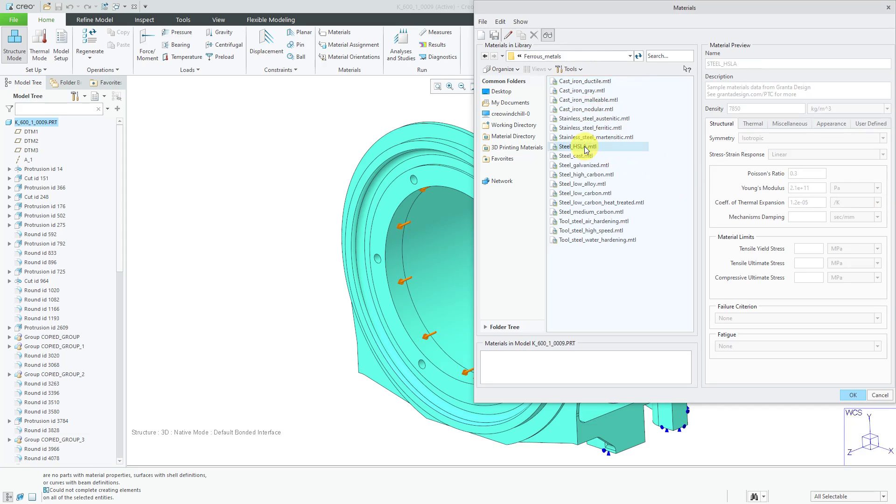
right_click(579, 147)
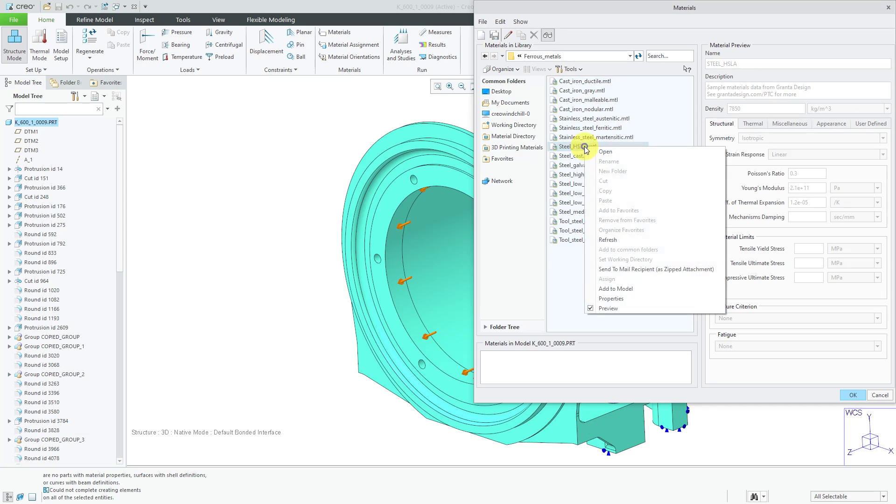
click(615, 288)
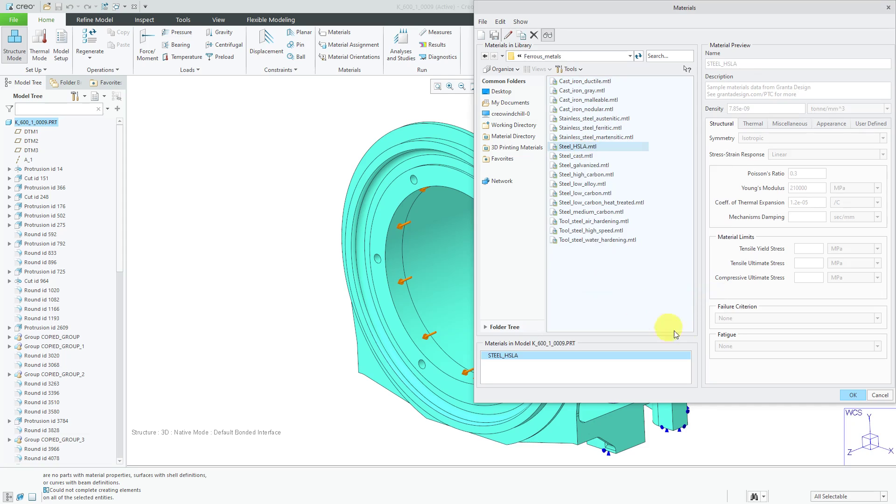
click(852, 395)
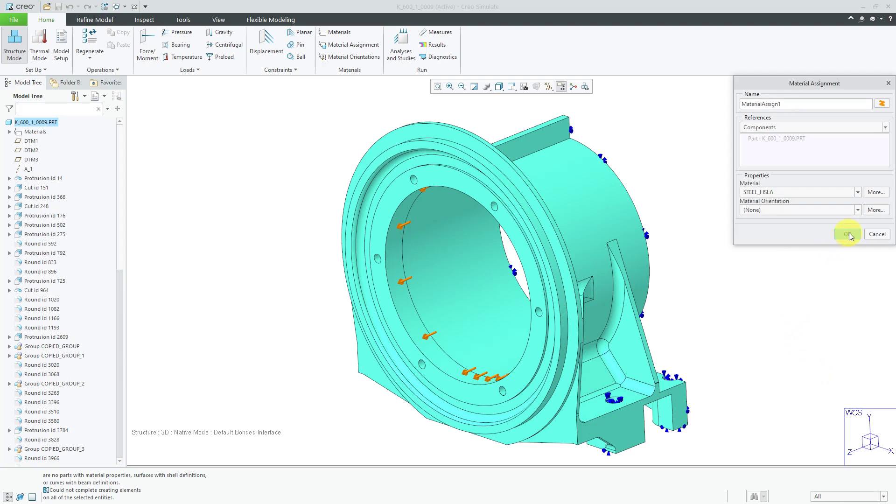
click(848, 234)
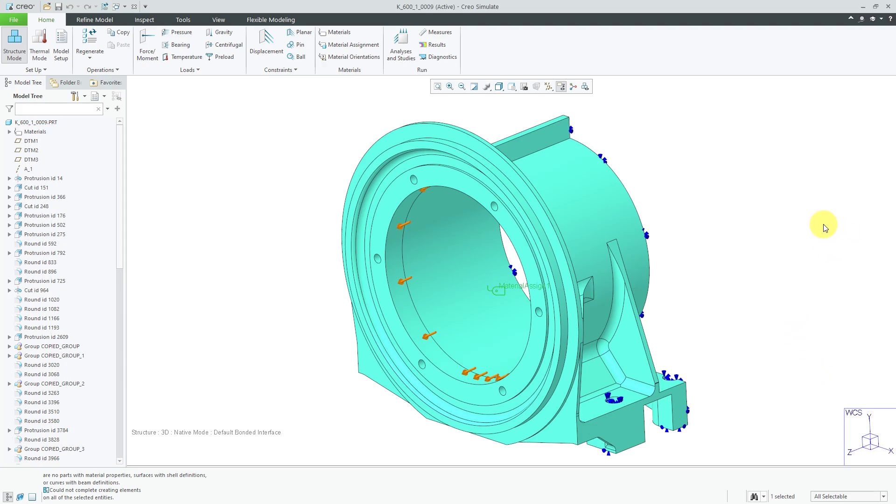
- Create the AutoGEM mesh with All with Properties, generating 5675 solid elements
click(93, 20)
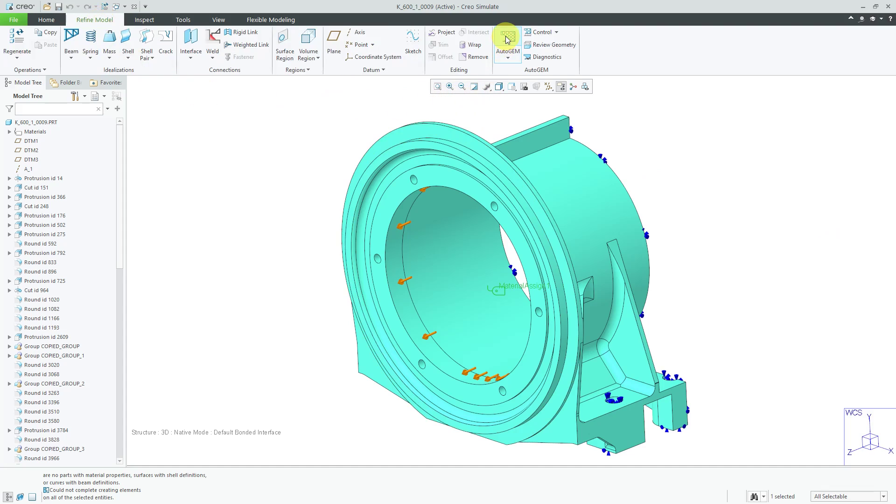
click(506, 35)
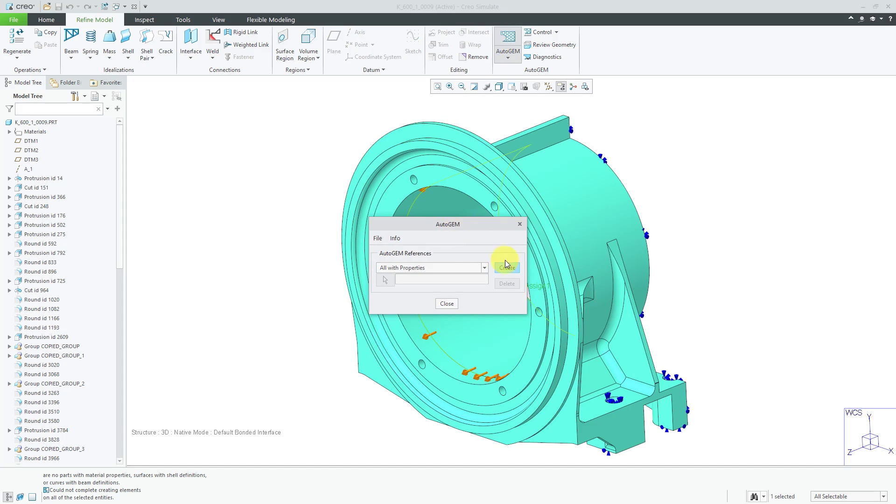
click(506, 268)
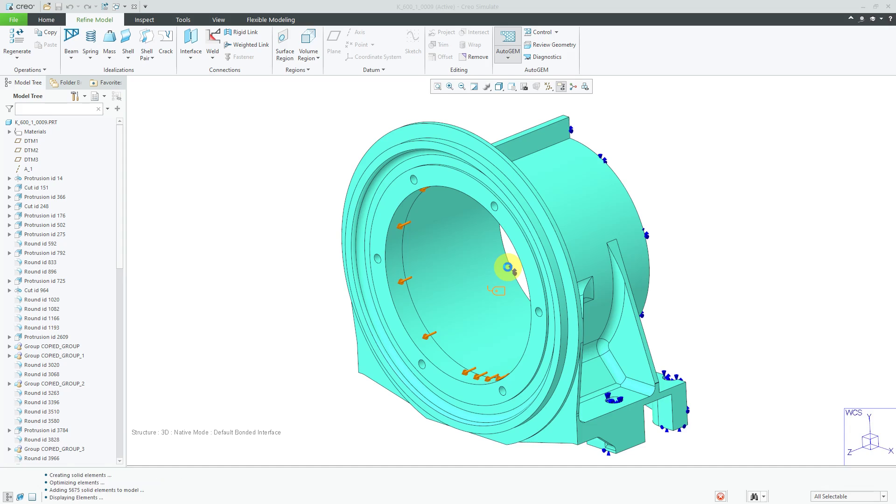
- Move the AutoGEM Summary aside to view the 5675-element, 1884-node mesh
click(505, 41)
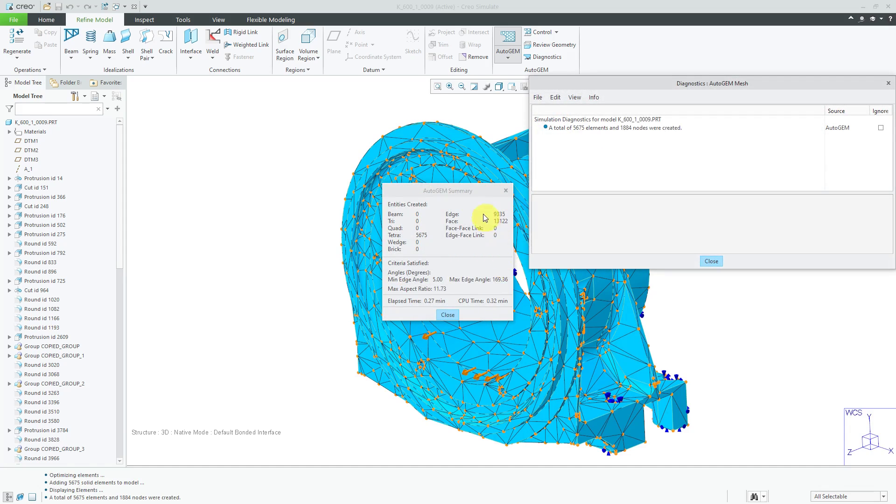
drag(447, 191, 221, 167)
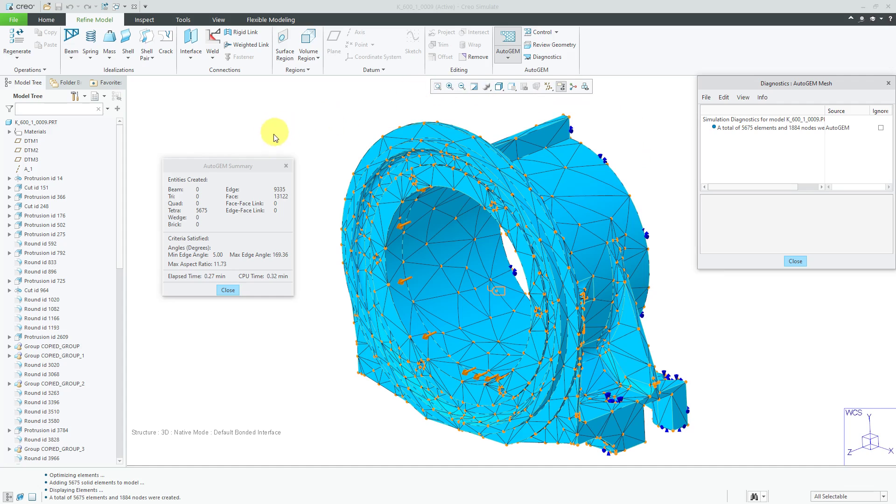
mouse_move(248, 166)
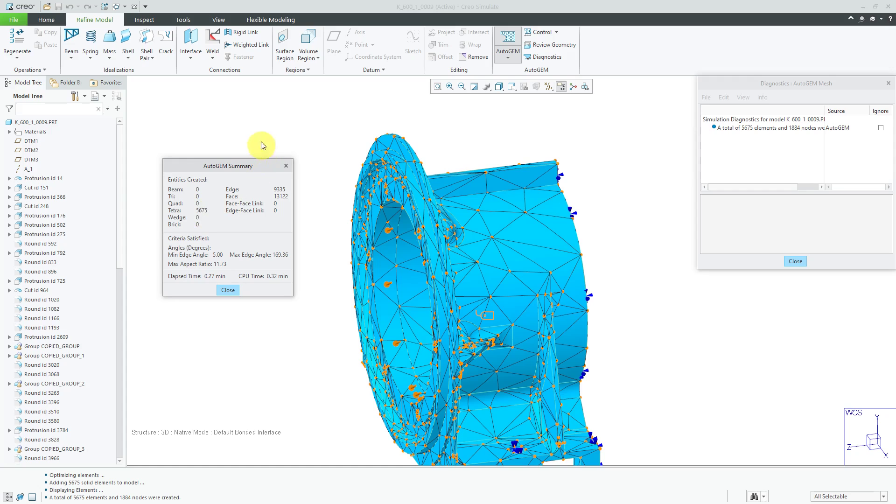
mouse_move(260, 134)
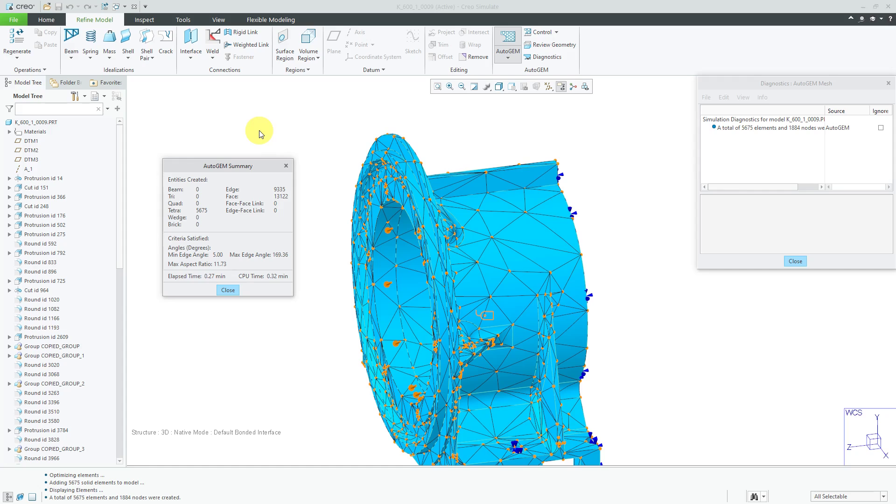
mouse_move(229, 338)
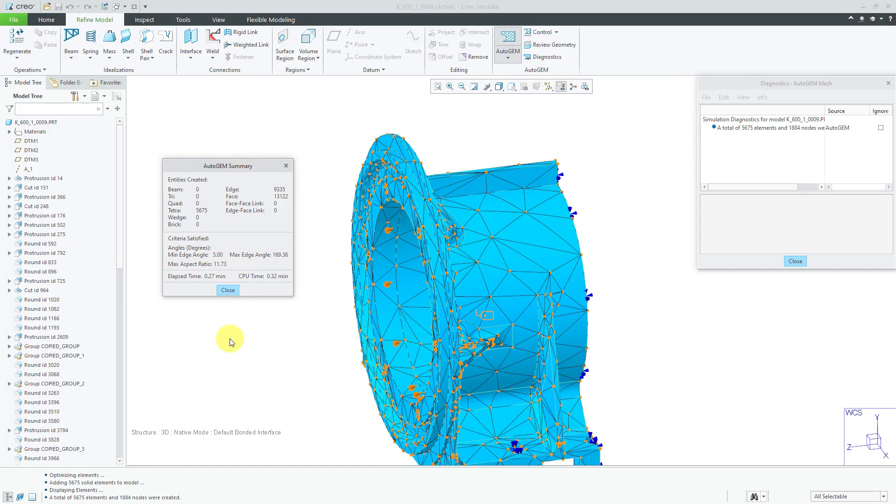
mouse_move(243, 320)
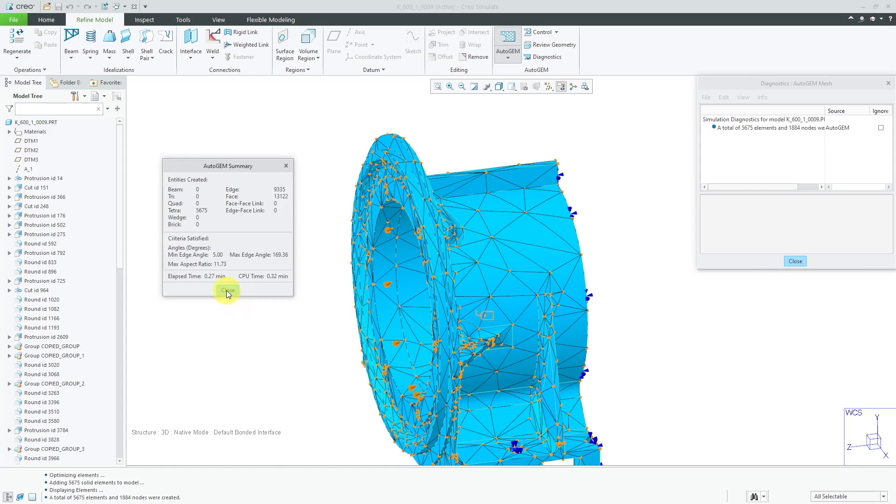
- Close the summary and AutoGEM without saving the mesh
click(228, 290)
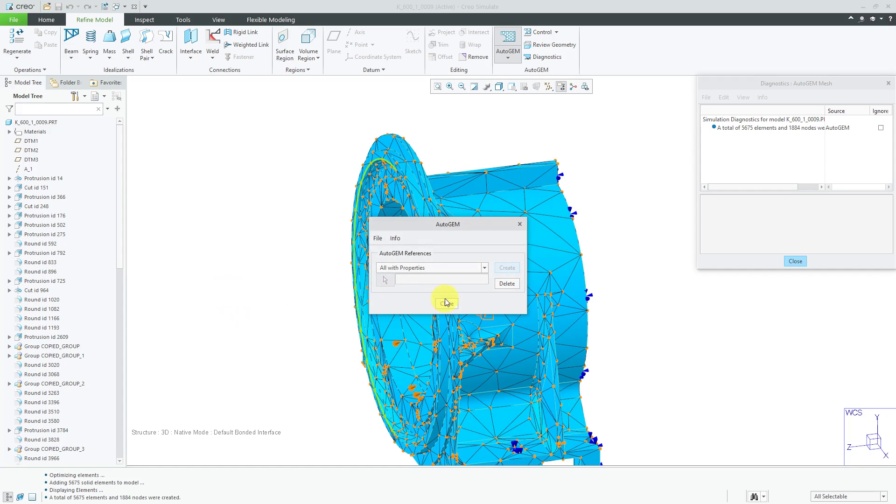
click(519, 224)
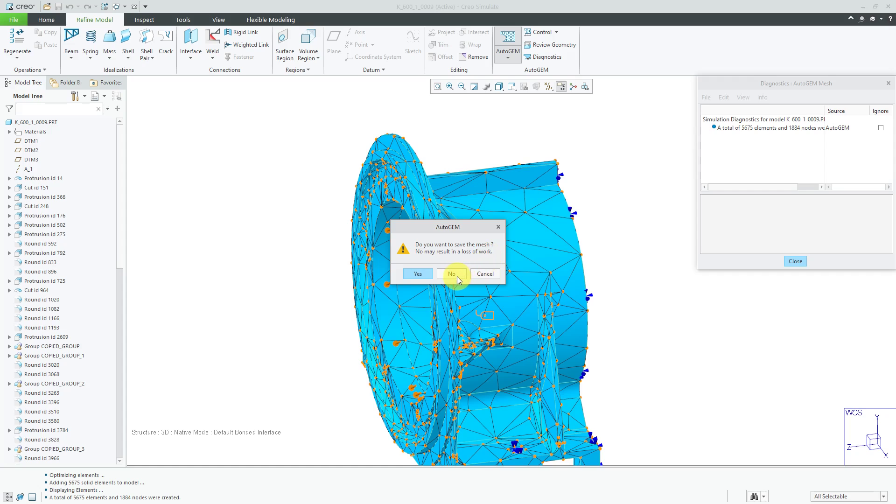
click(451, 274)
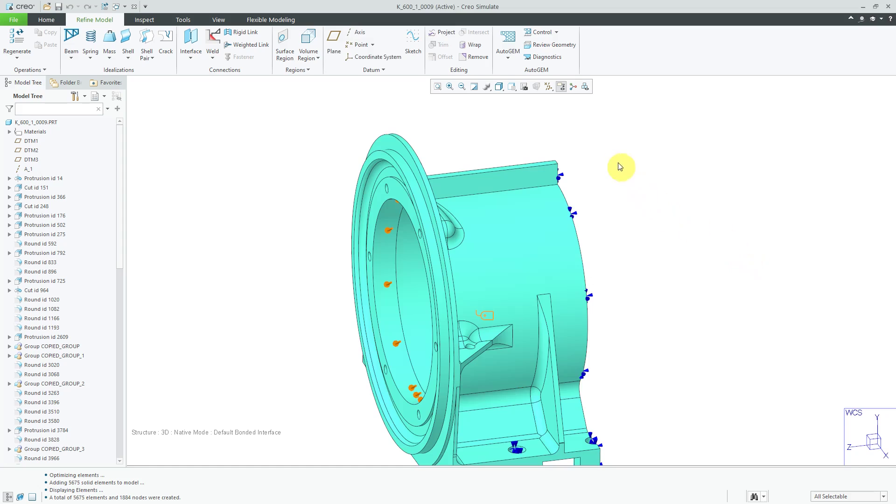
mouse_move(540, 137)
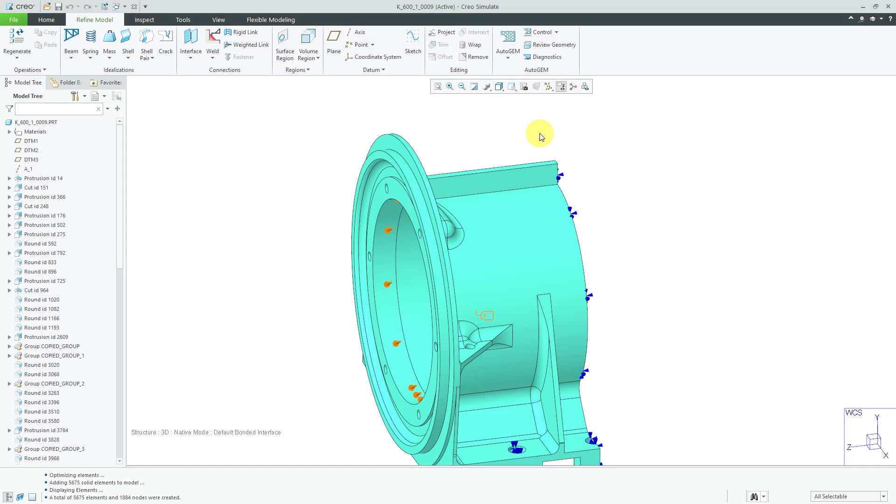
- Bring up the AutoGEM Settings dialog and move it beside the model
click(508, 51)
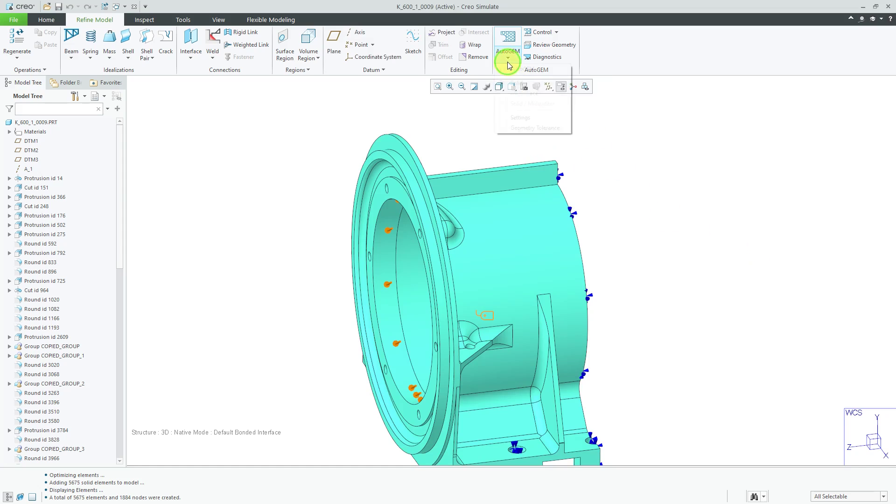
click(507, 57)
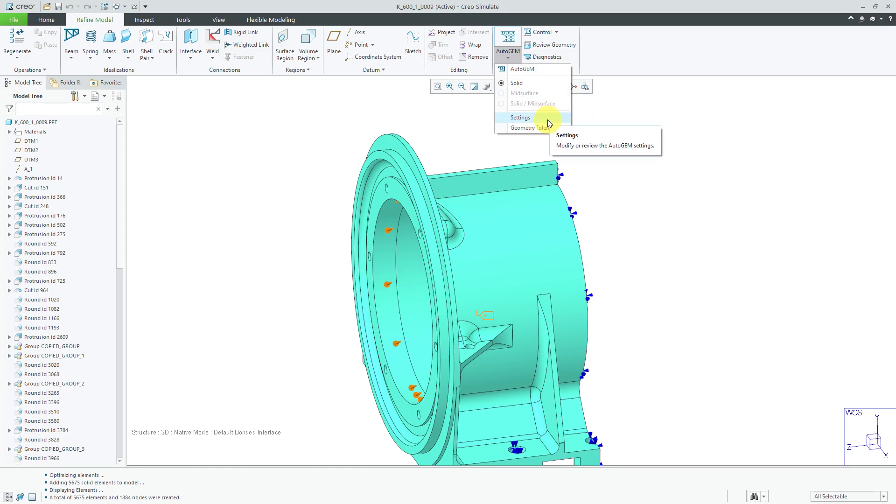
click(519, 118)
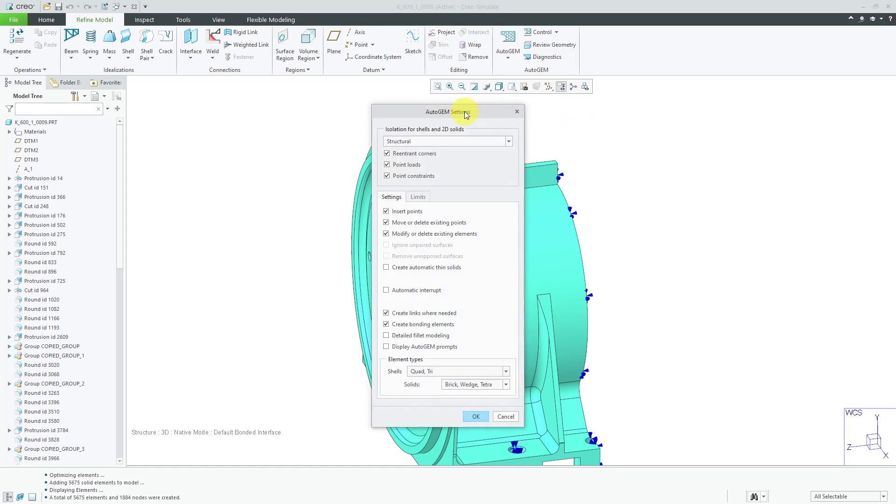
drag(449, 111, 216, 98)
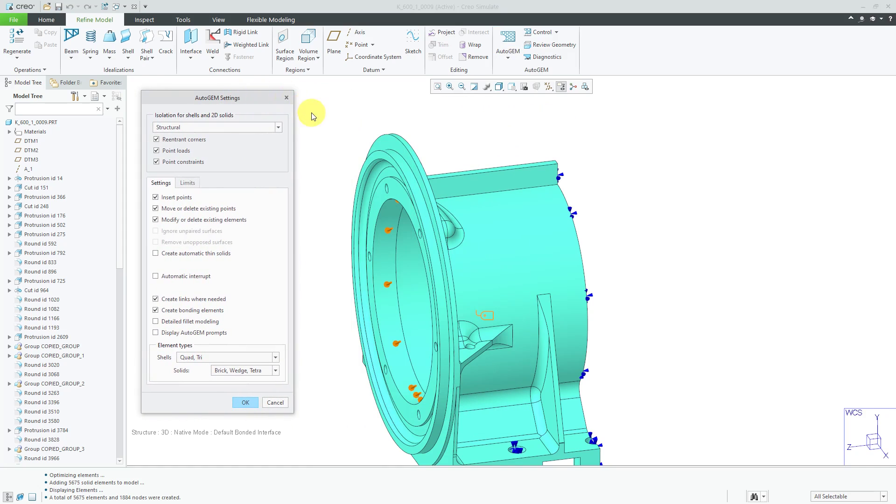
mouse_move(224, 164)
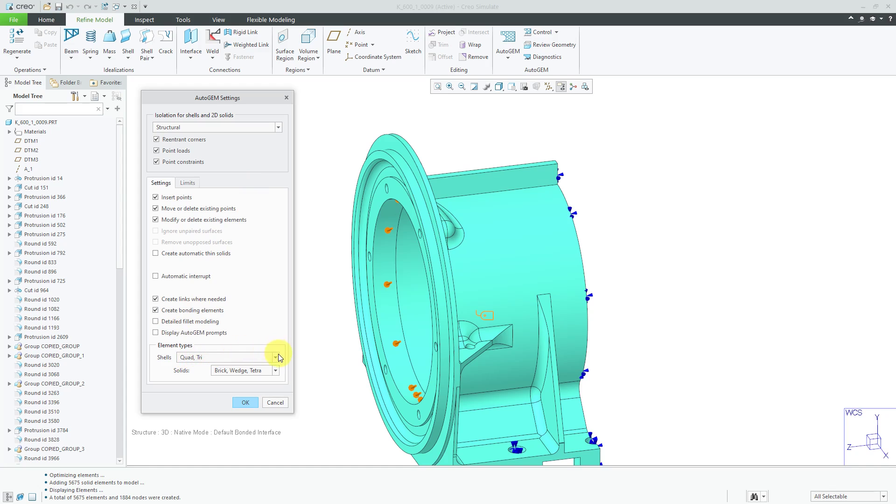
- Keep shell elements Quad, Tri and set solid elements to Wedge, Tetra
click(275, 357)
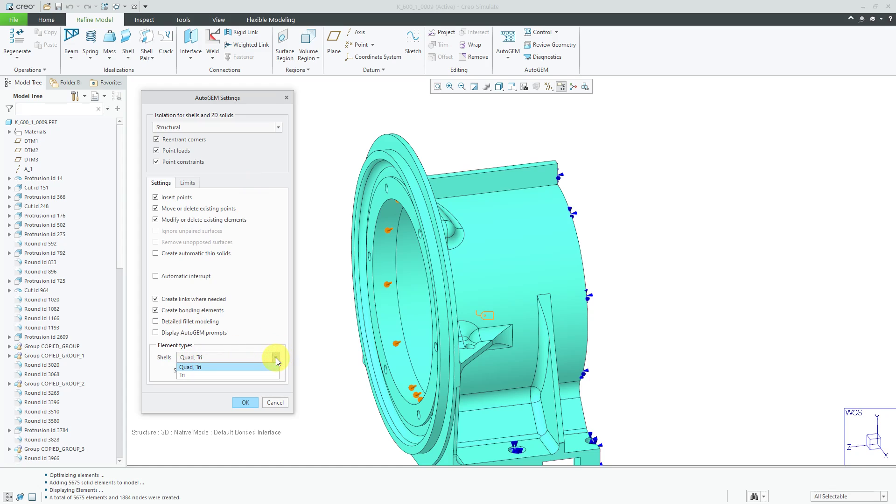
mouse_move(278, 353)
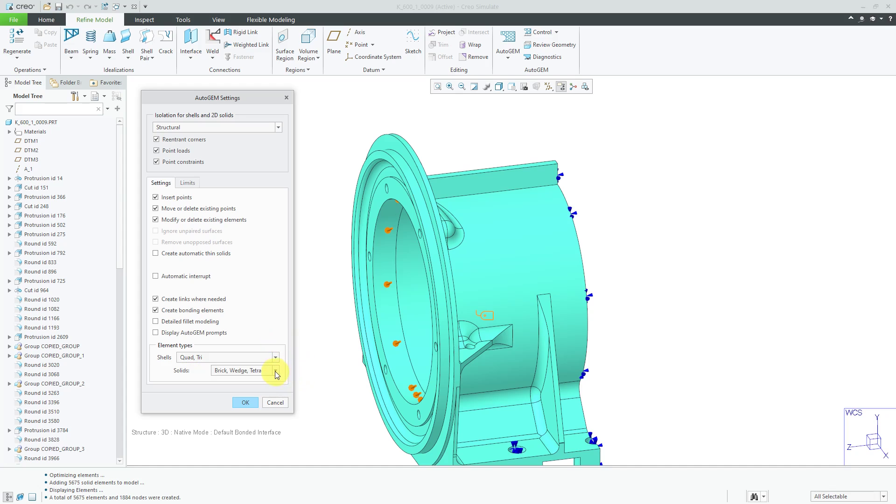
click(274, 371)
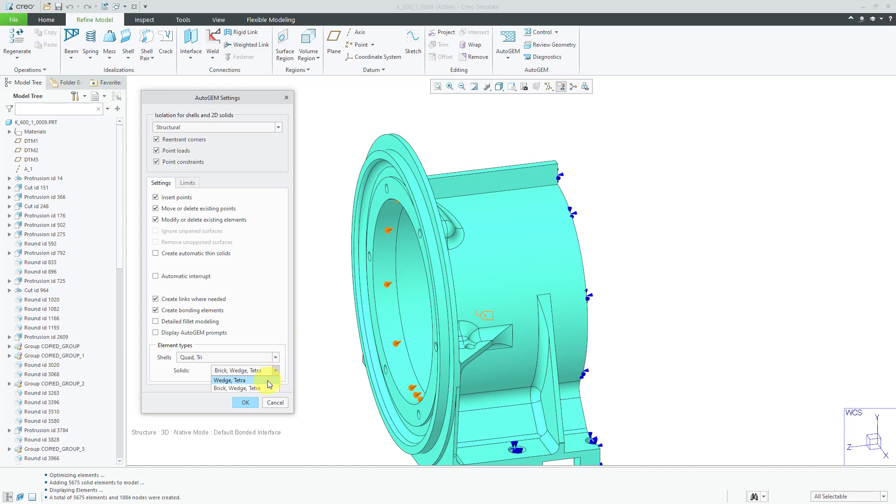
click(230, 380)
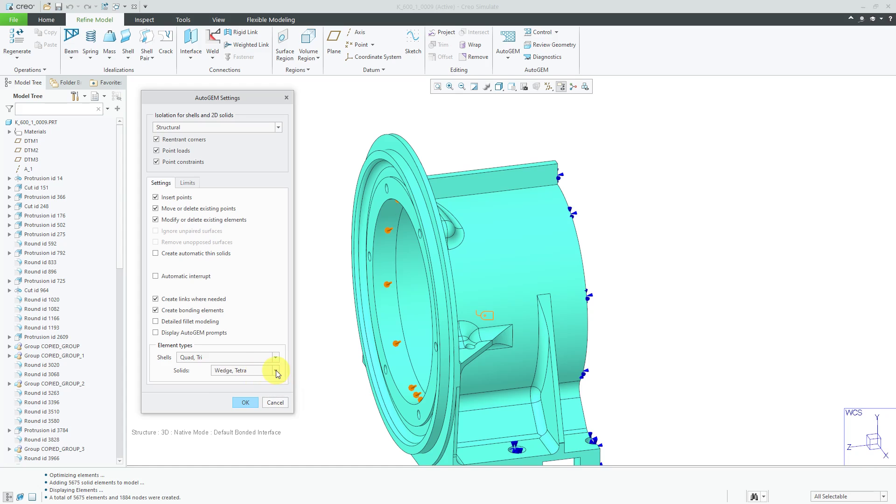
click(275, 371)
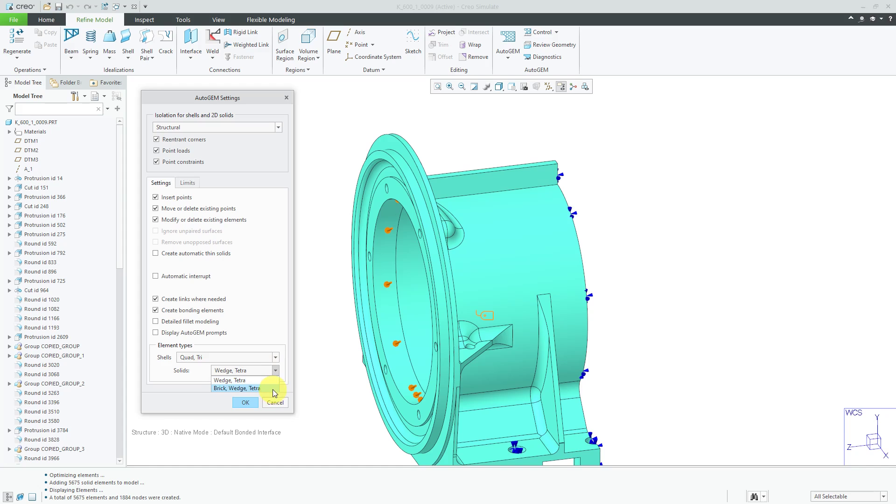
mouse_move(273, 393)
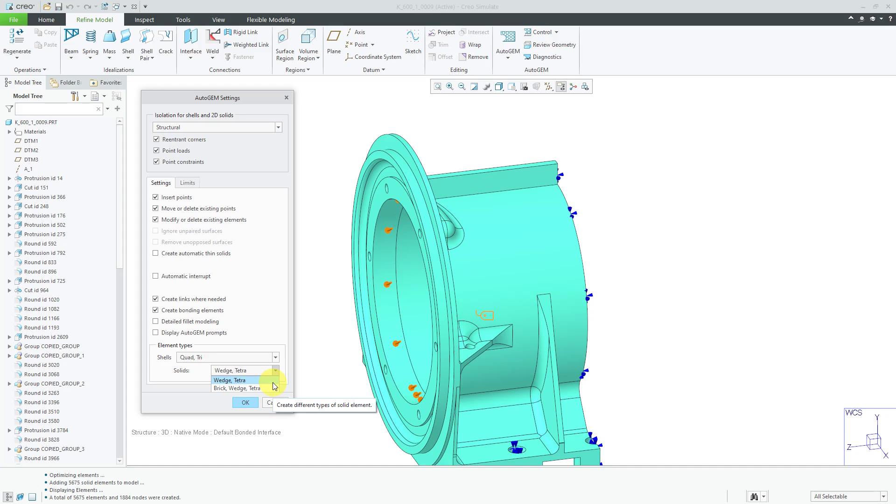
mouse_move(236, 389)
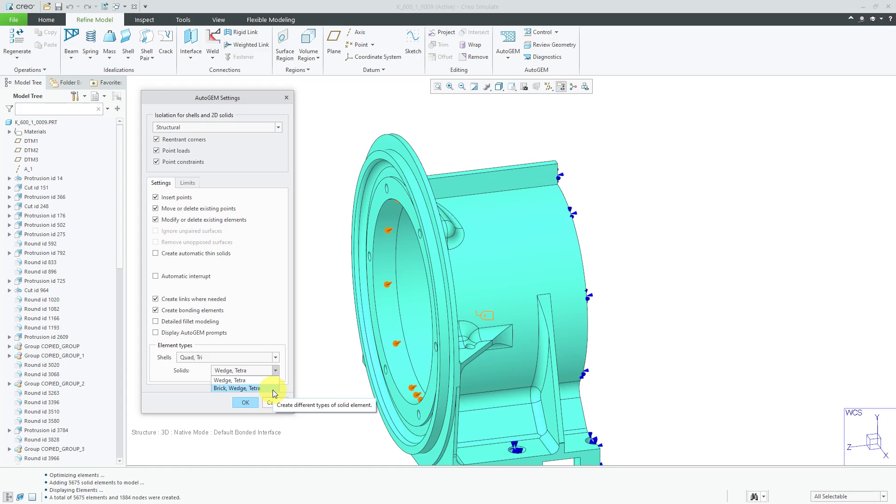
click(276, 370)
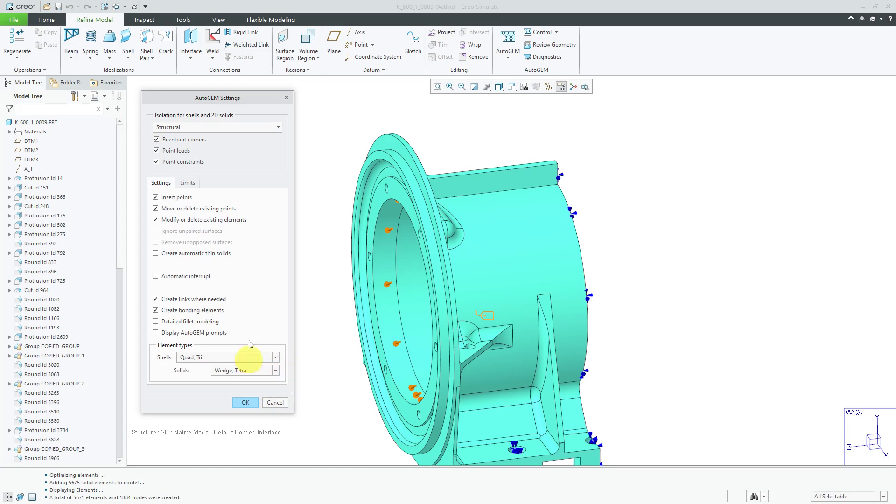
- Review the Limits angles and aspect ratio 30 unchanged and accept the settings
click(187, 183)
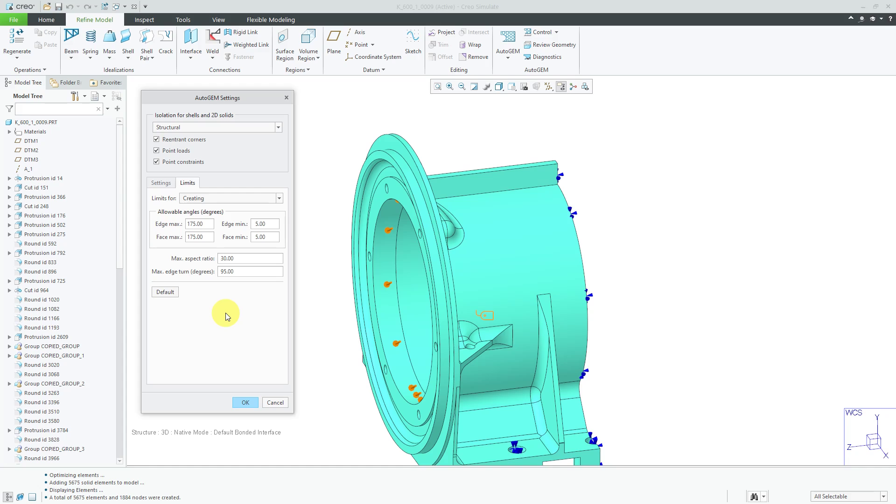
mouse_move(240, 296)
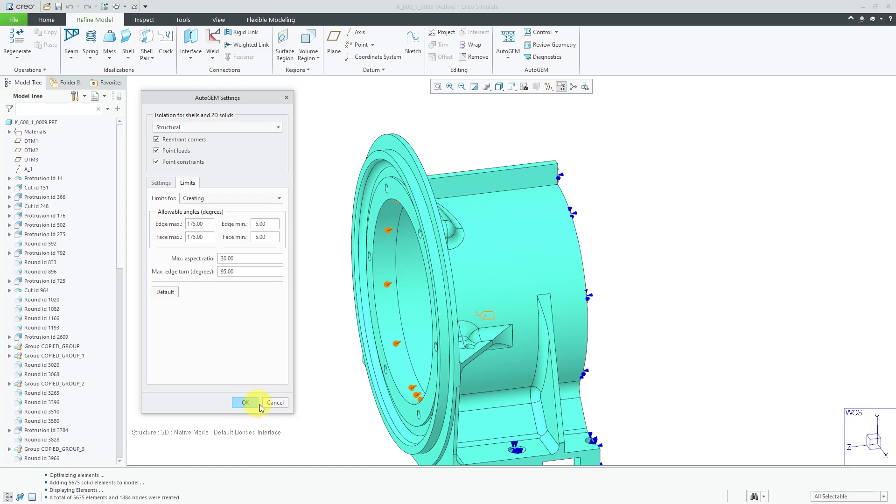
click(246, 402)
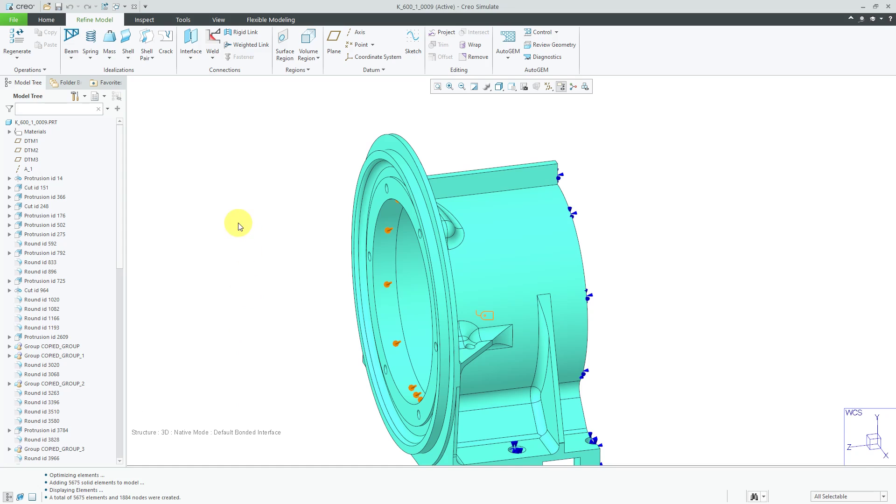
click(541, 32)
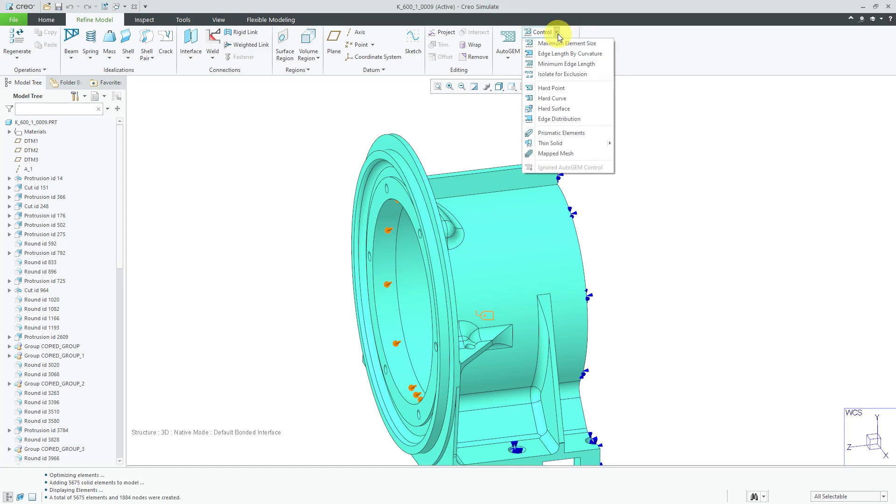
mouse_move(568, 43)
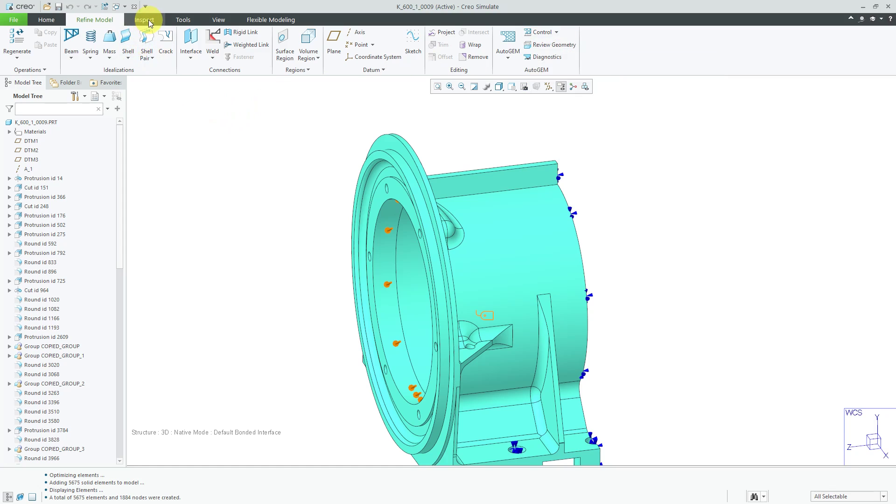
mouse_move(151, 20)
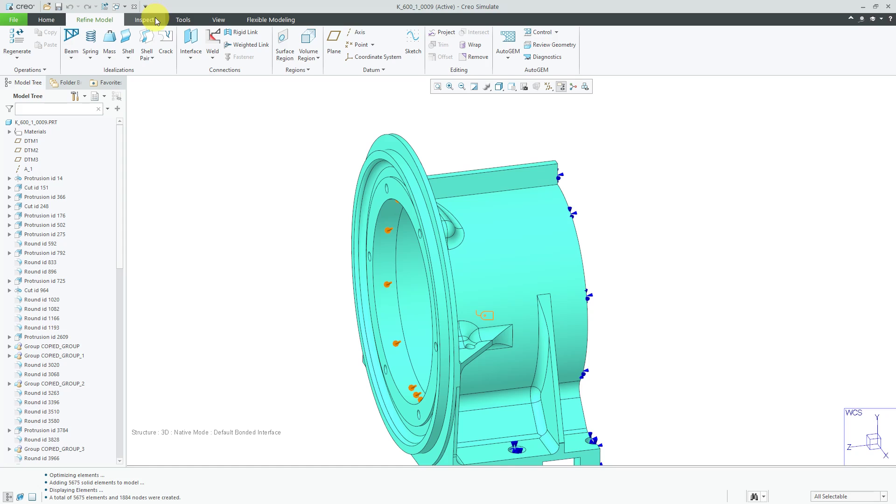
- Measure the housing's top straight edge length as 221 mm
click(146, 19)
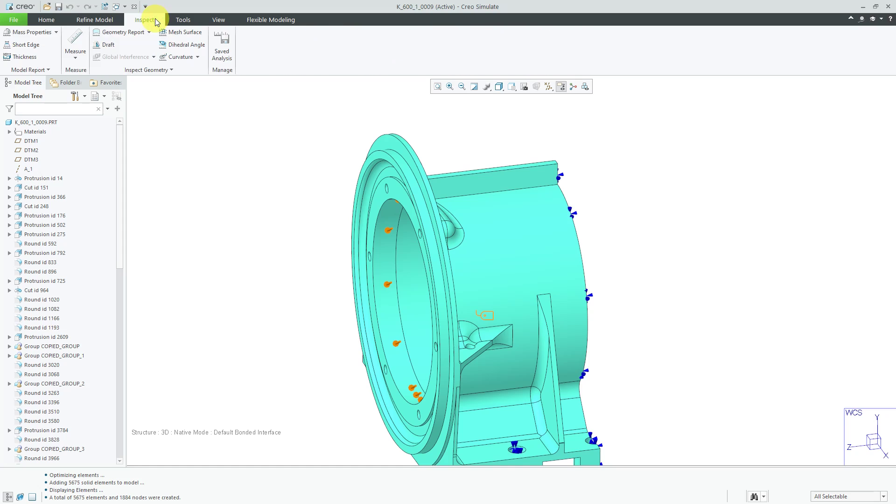
click(74, 46)
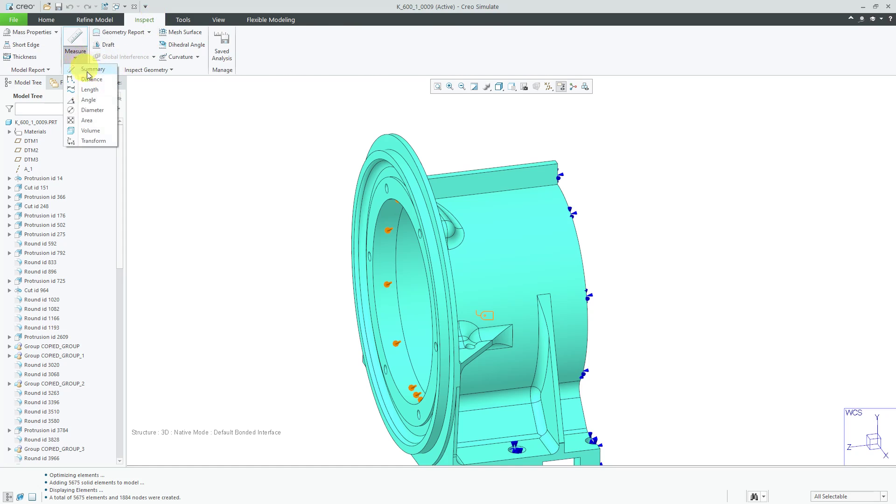
click(89, 90)
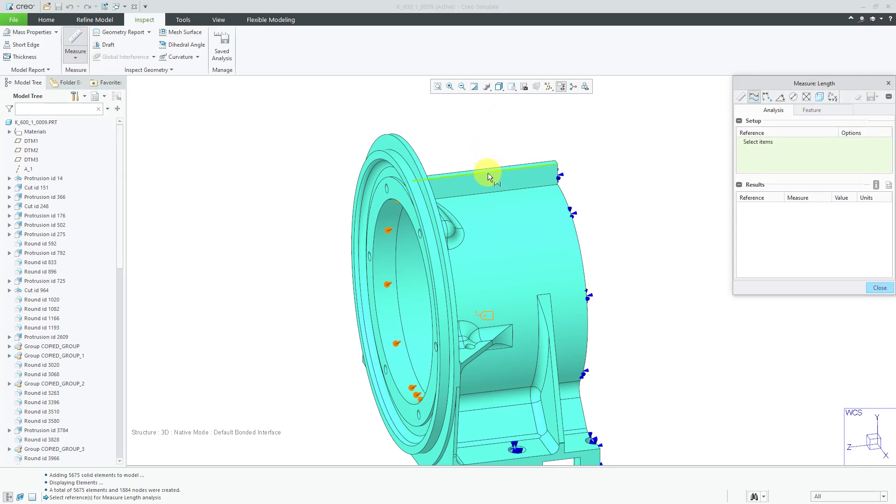
click(487, 175)
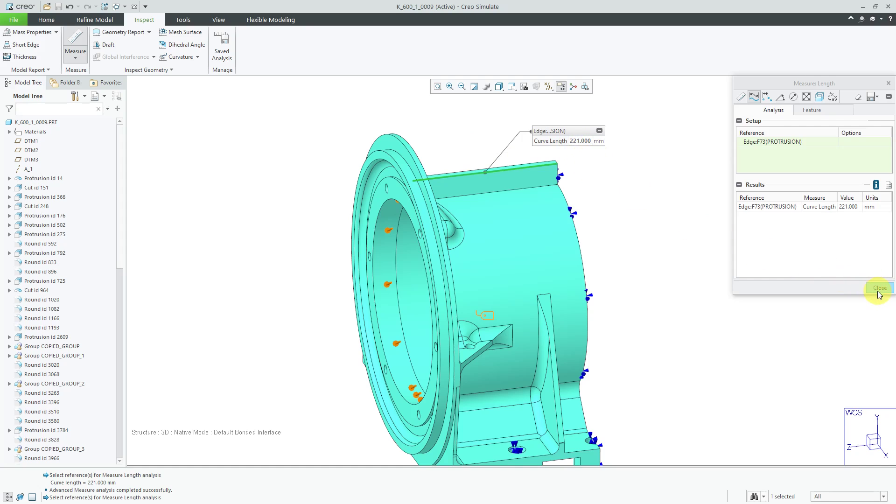
click(879, 287)
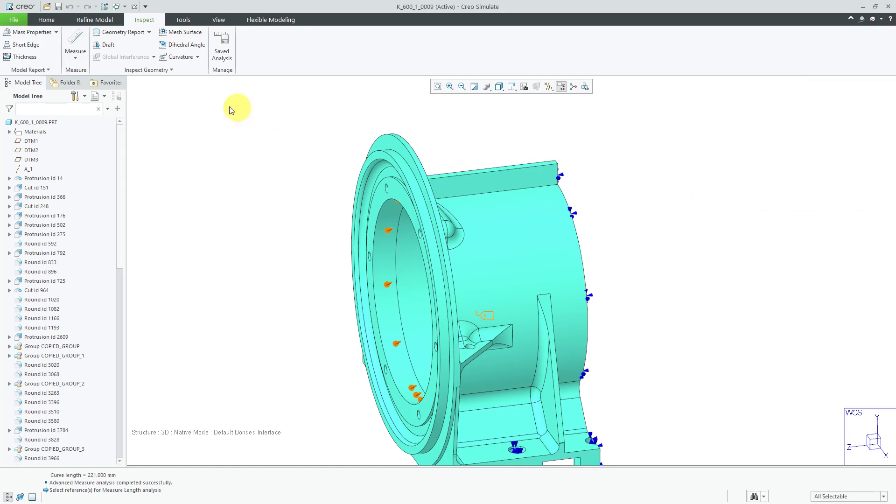
- Regenerate the AutoGEM mesh, giving 5675 elements and 1884 nodes
click(94, 20)
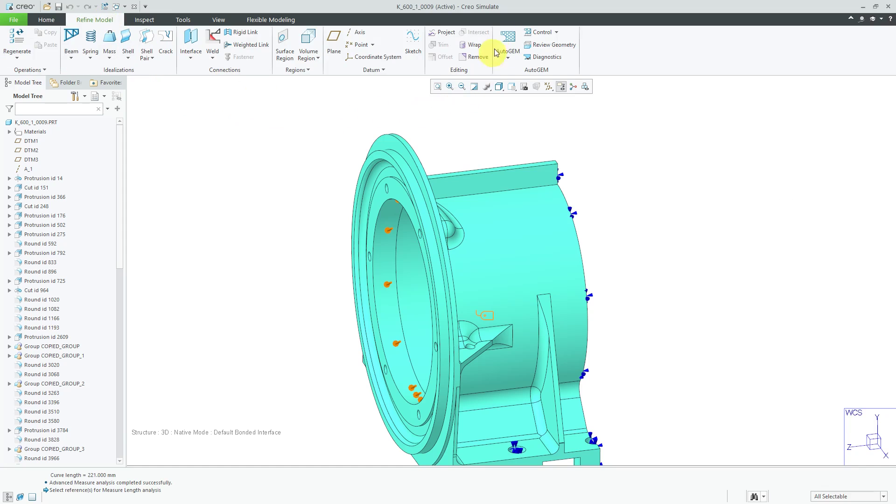
click(507, 43)
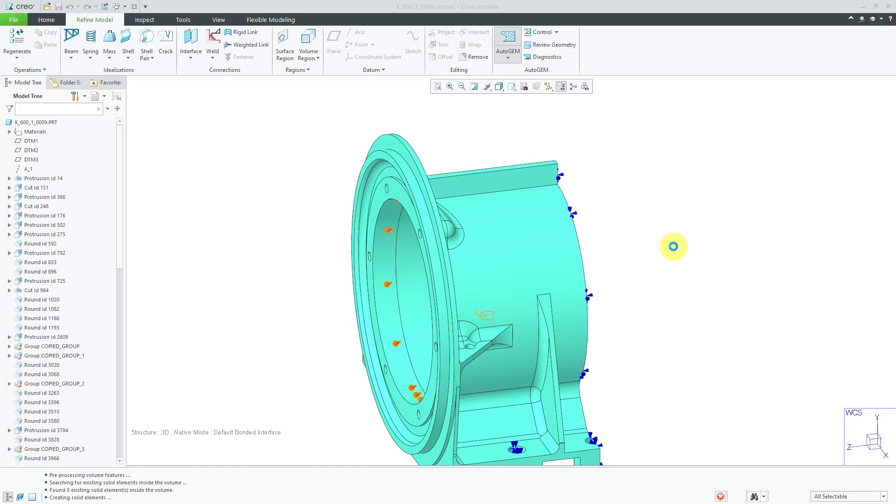
click(507, 43)
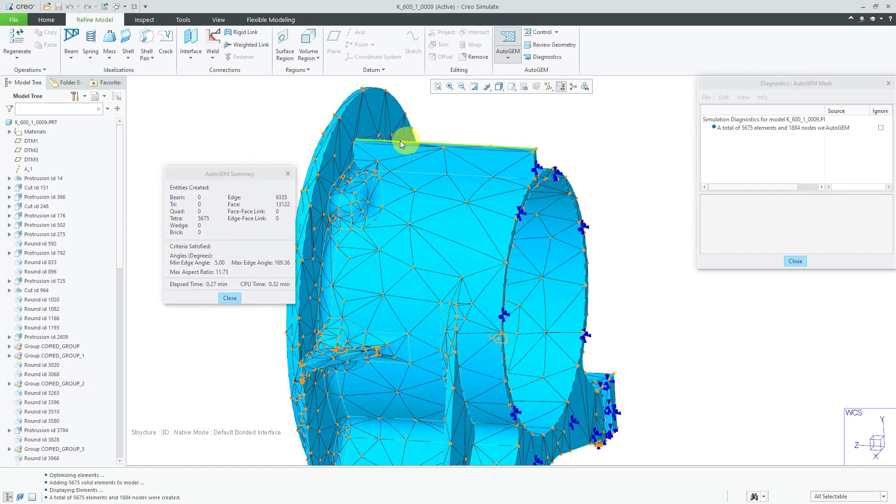
mouse_move(393, 147)
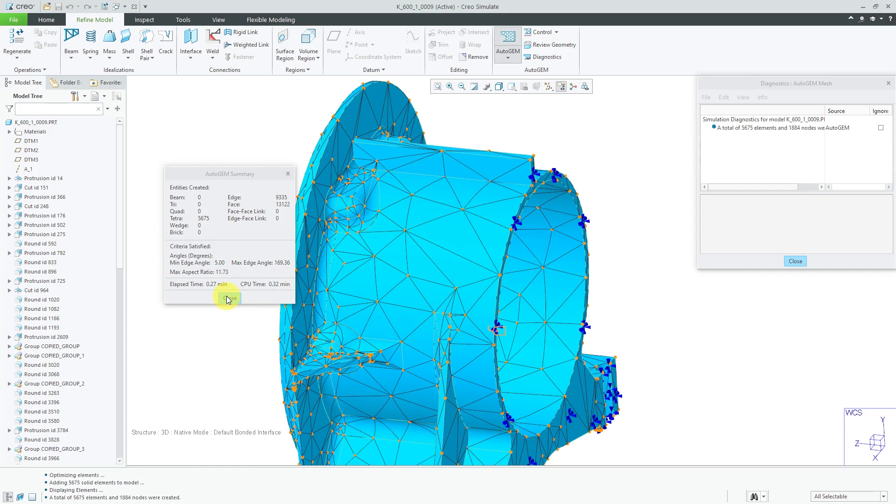
- Dismiss the summary and close AutoGEM without saving the mesh
click(229, 298)
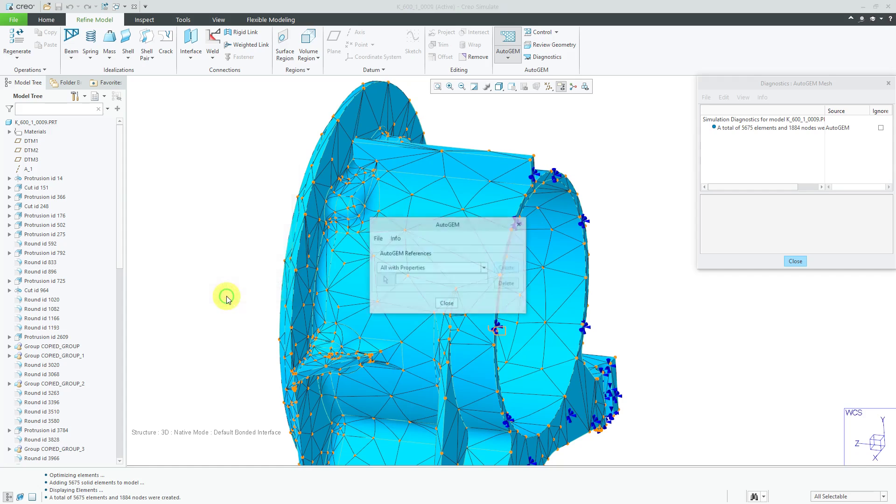
click(446, 302)
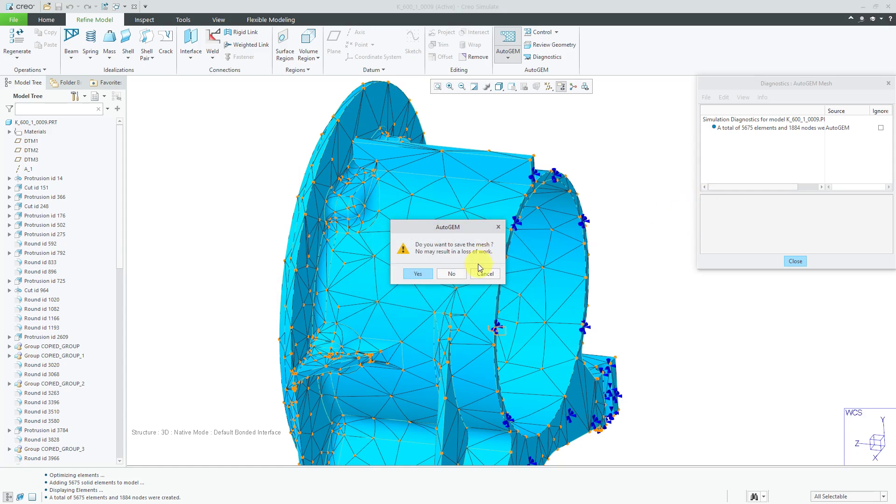
click(451, 273)
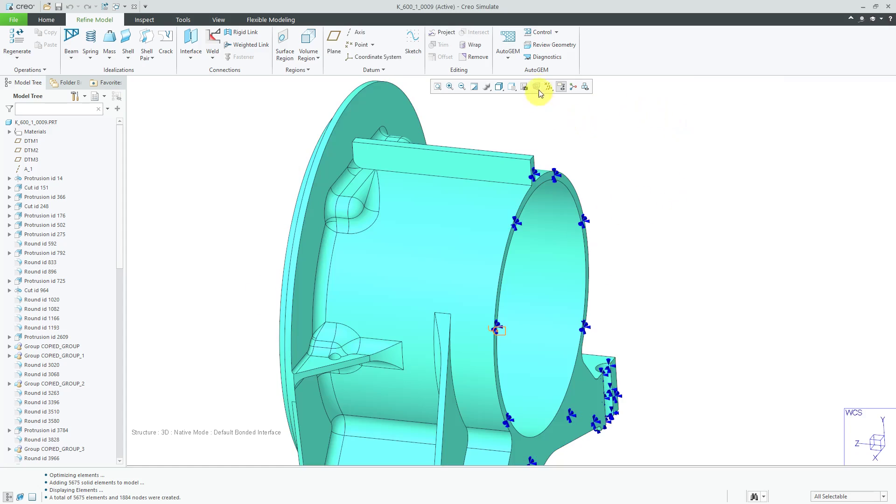
- Create a Maximum Element Size control of 25 mm referencing the whole component
click(541, 32)
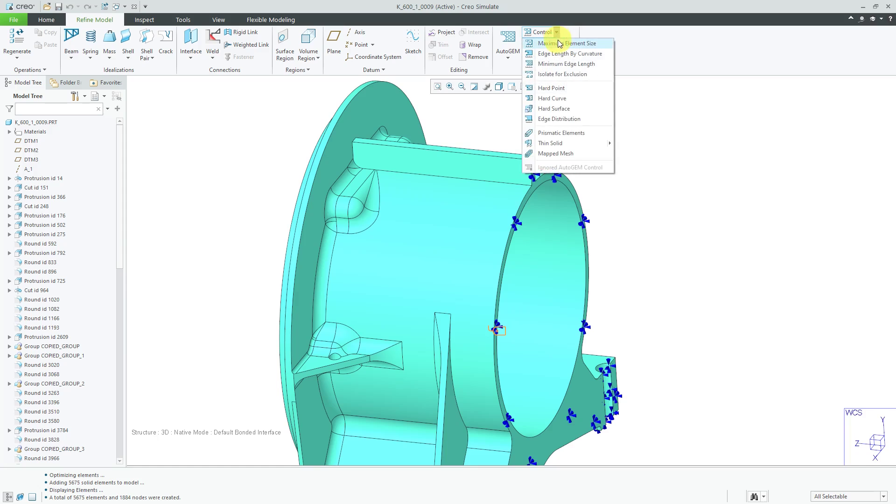
click(568, 43)
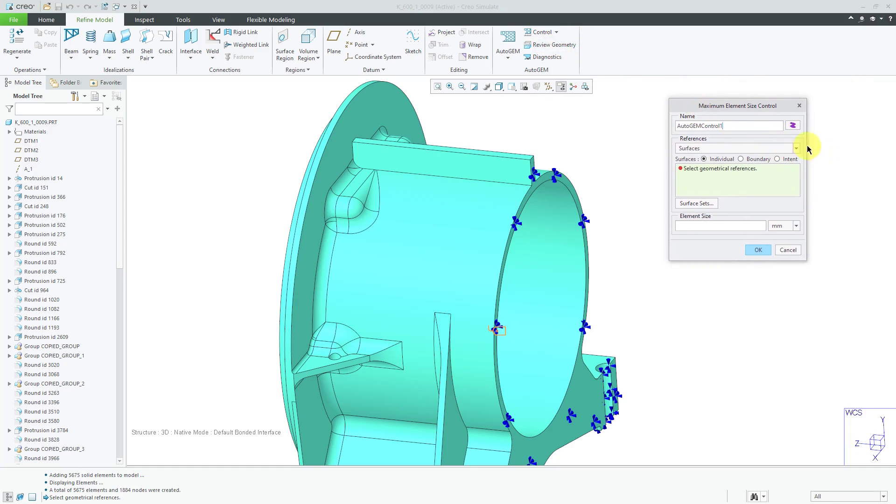
click(796, 149)
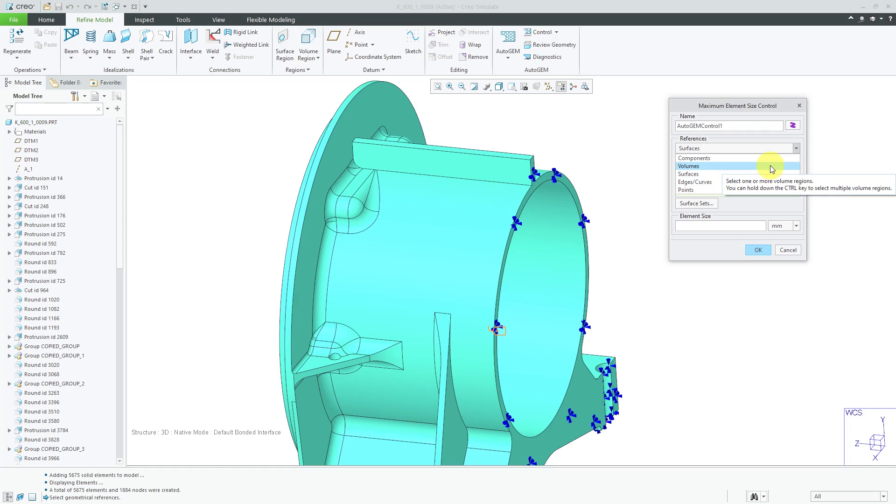
click(694, 157)
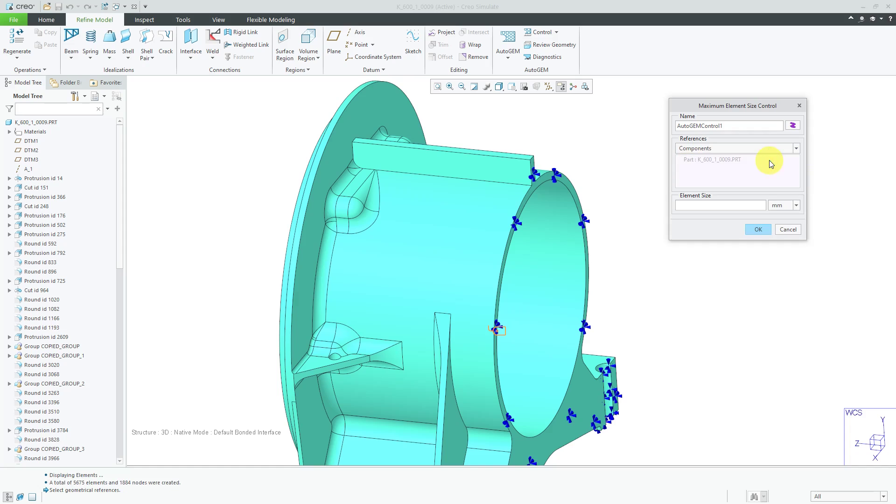
mouse_move(737, 174)
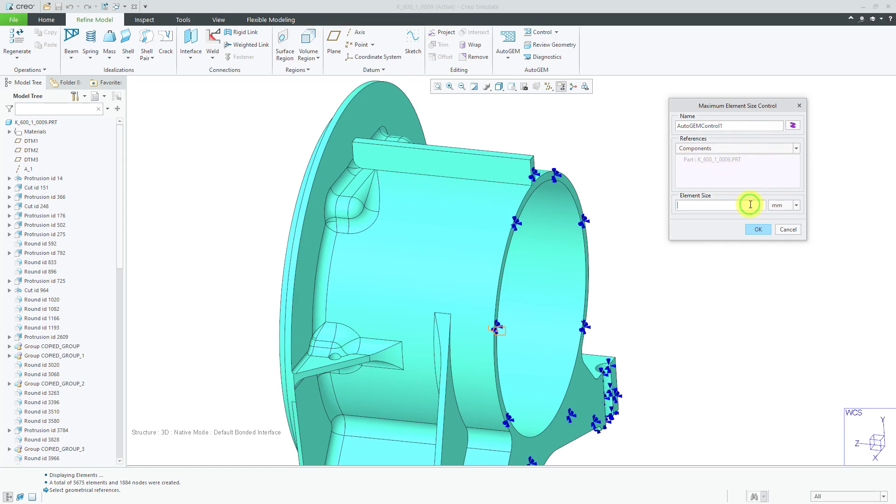
text(25)
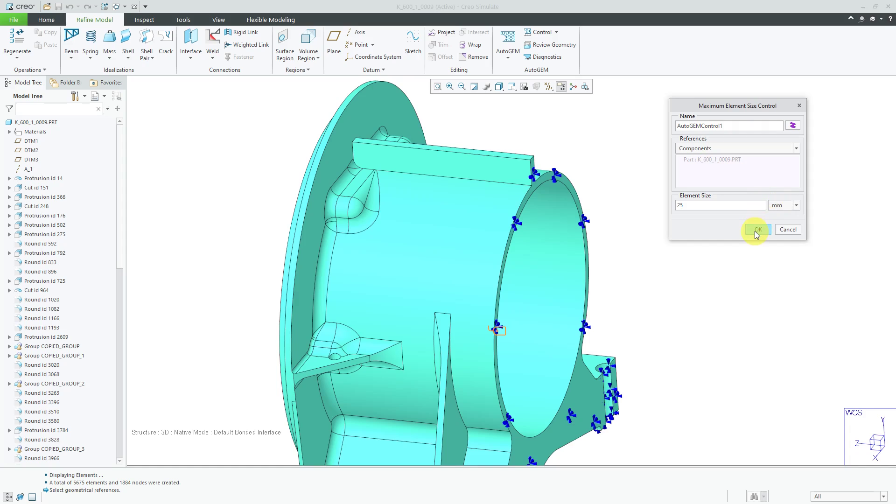
click(756, 230)
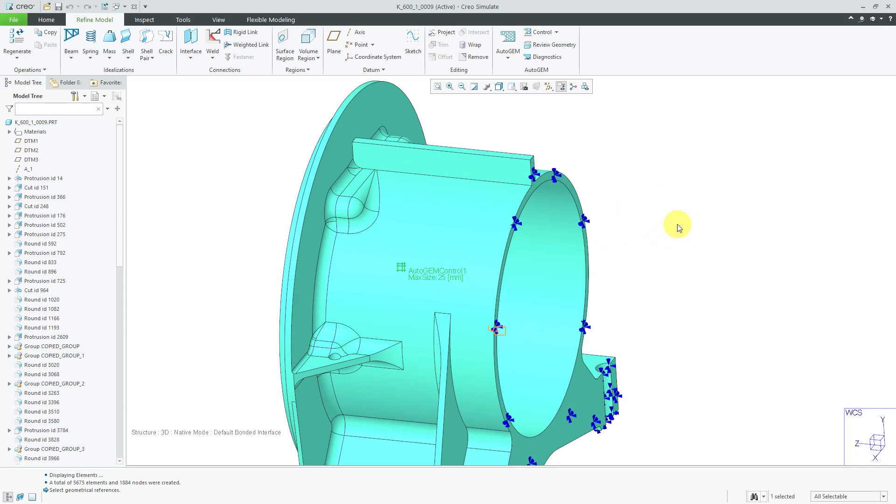
mouse_move(584, 85)
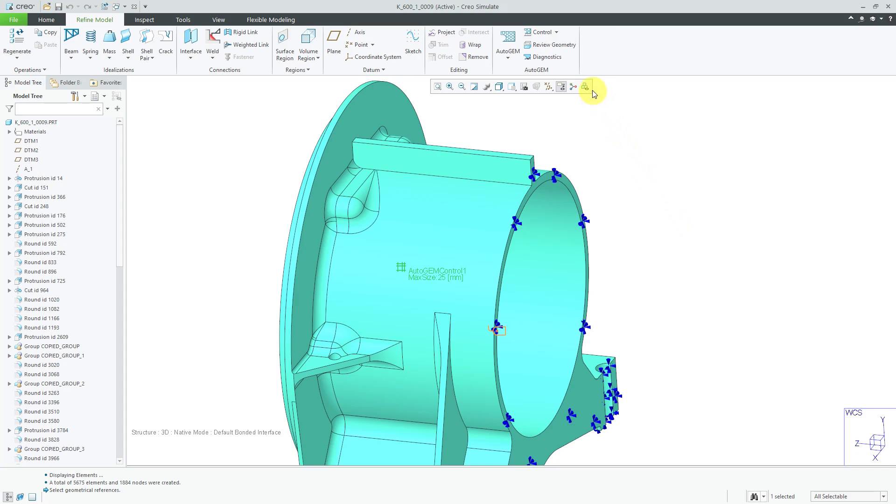
- Keep AutoGEM control symbols displayed but hide the 25 mm control's name and value label
click(585, 86)
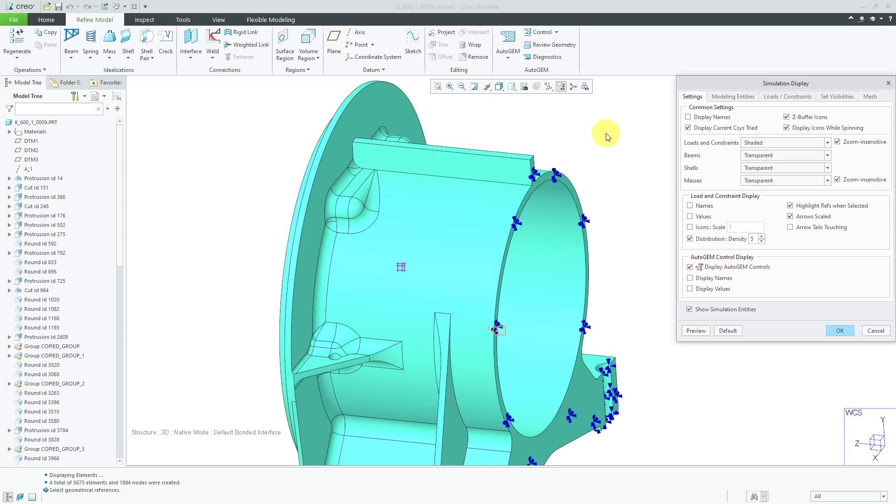
mouse_move(721, 274)
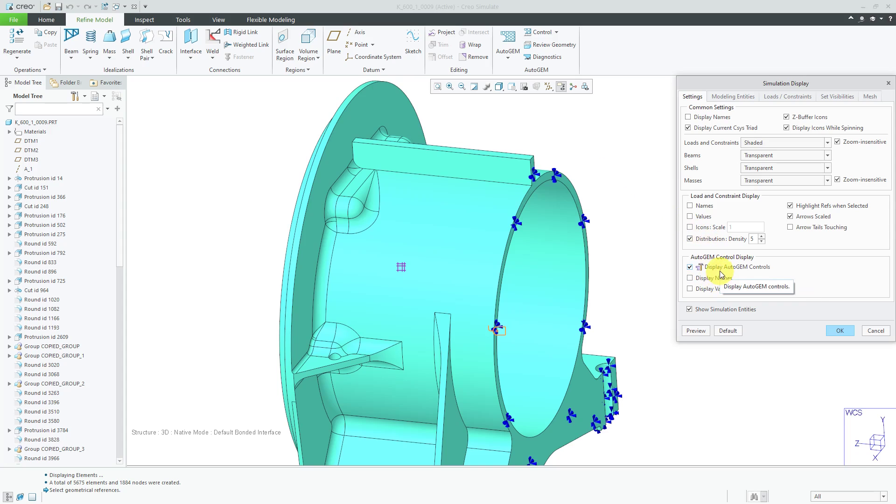
click(690, 267)
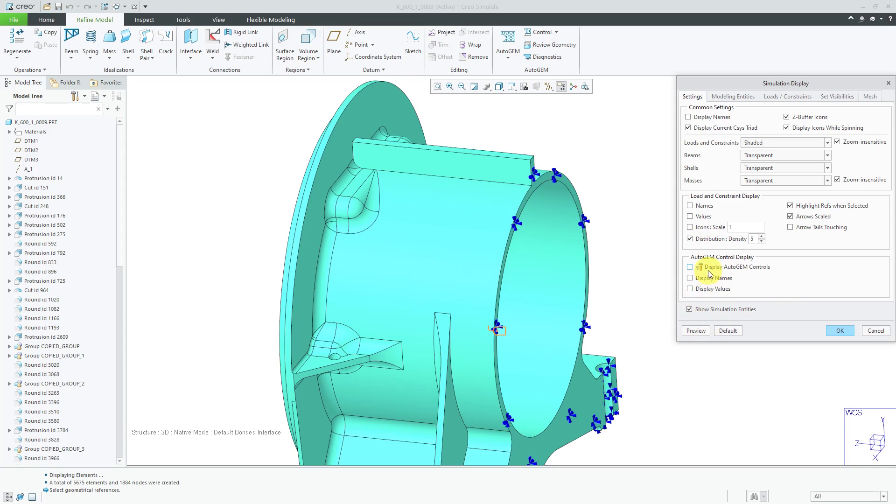
click(689, 267)
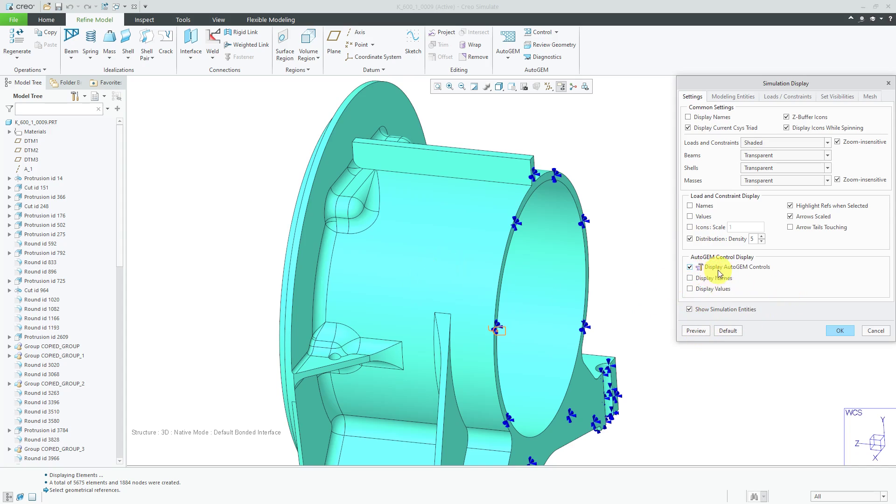
click(839, 330)
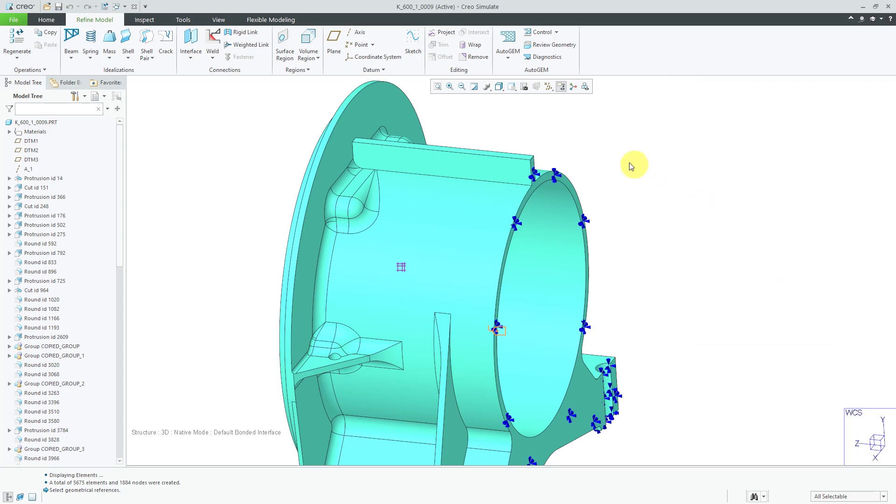
mouse_move(508, 43)
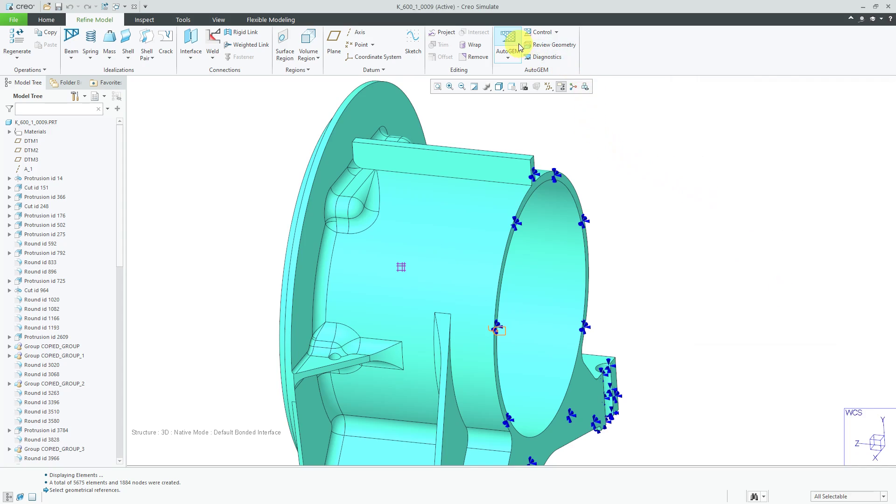
- Run AutoGEM on all geometry with properties, producing 12994 tetra elements and 4291 nodes
click(506, 41)
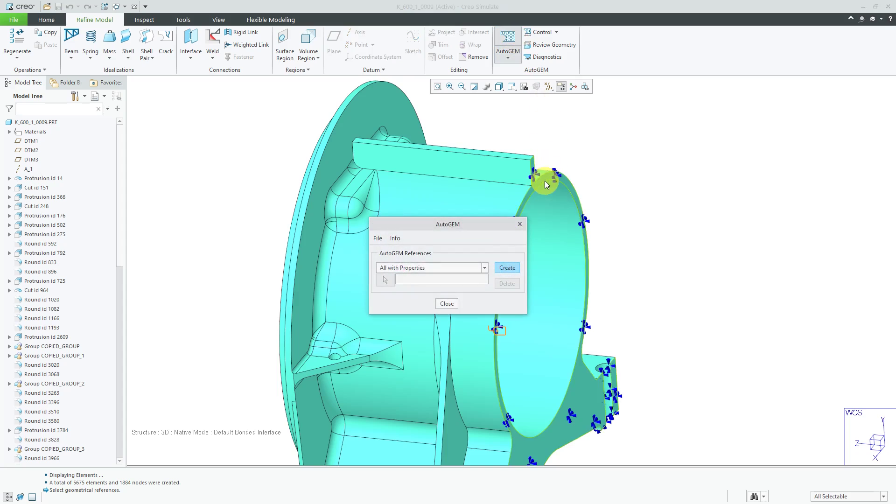
click(505, 268)
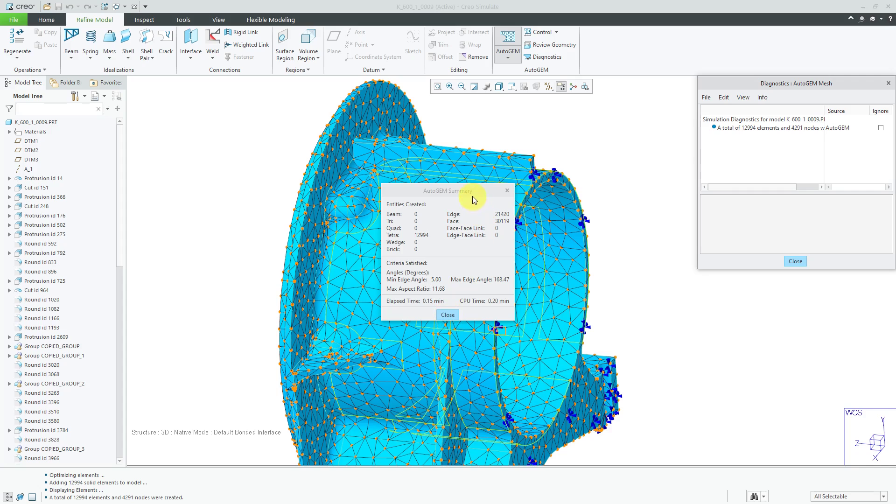
- Dismiss the AutoGEM summary and the meshing tool, returning to the plain housing
drag(447, 190, 194, 136)
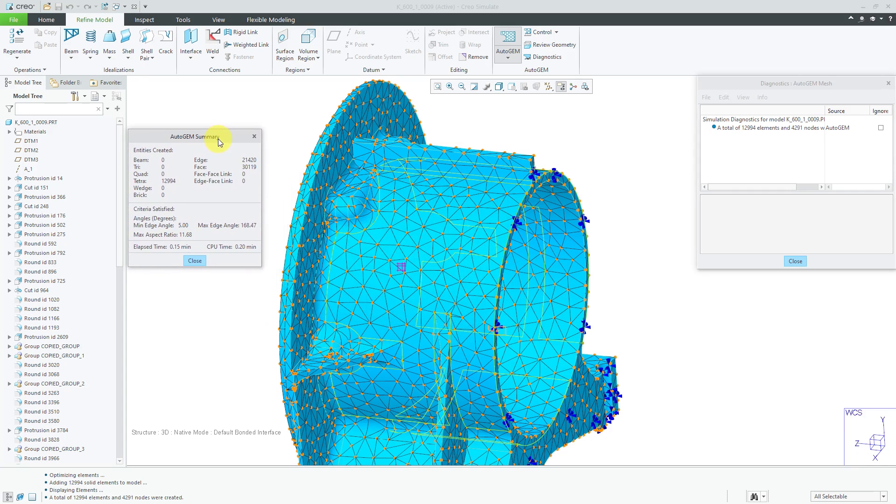
mouse_move(175, 192)
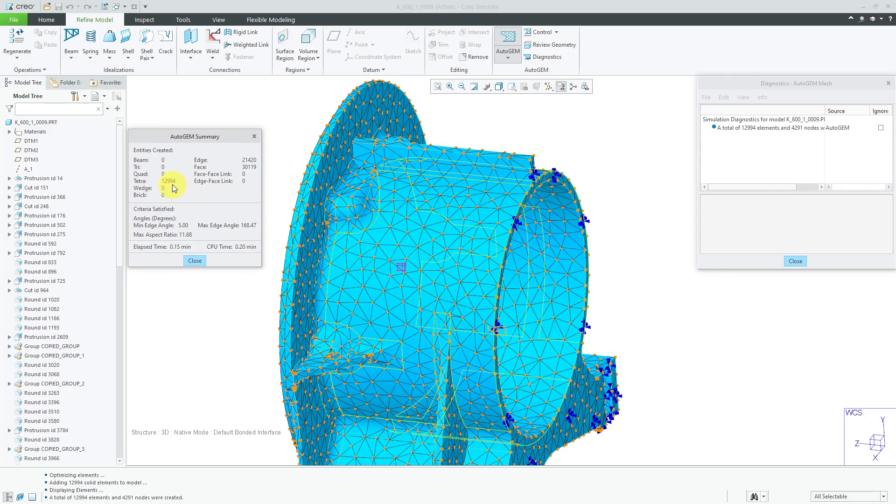
mouse_move(183, 193)
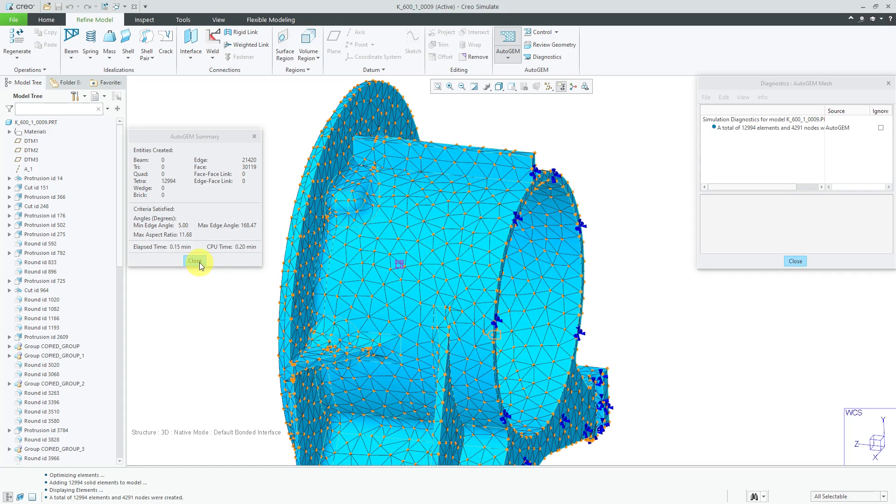
click(195, 261)
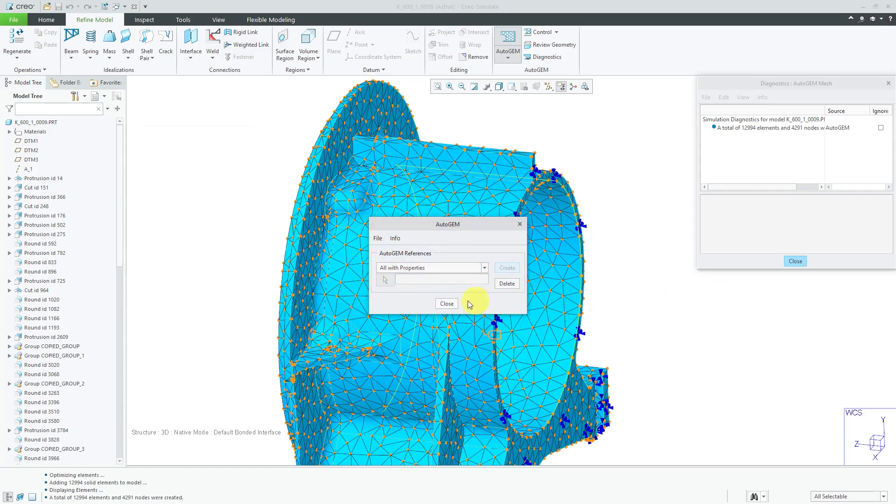
click(446, 304)
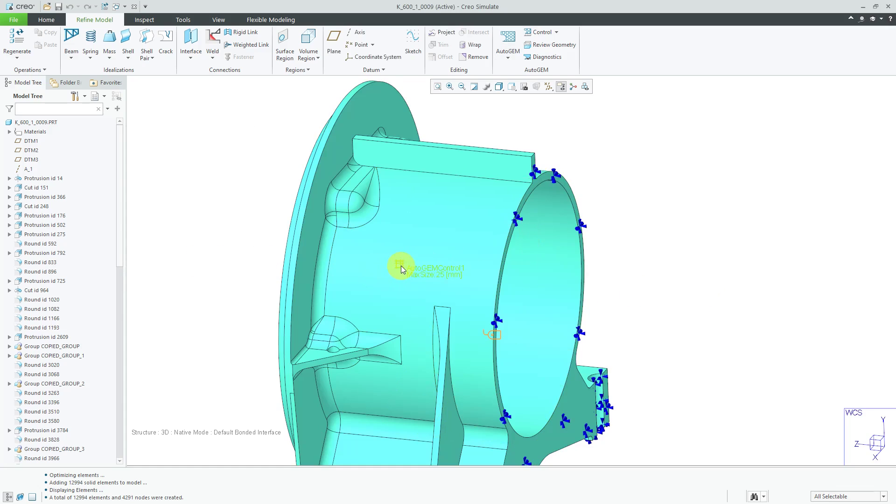
- Delete the 25 mm AutoGEMControl1 size control from the housing and confirm
click(400, 267)
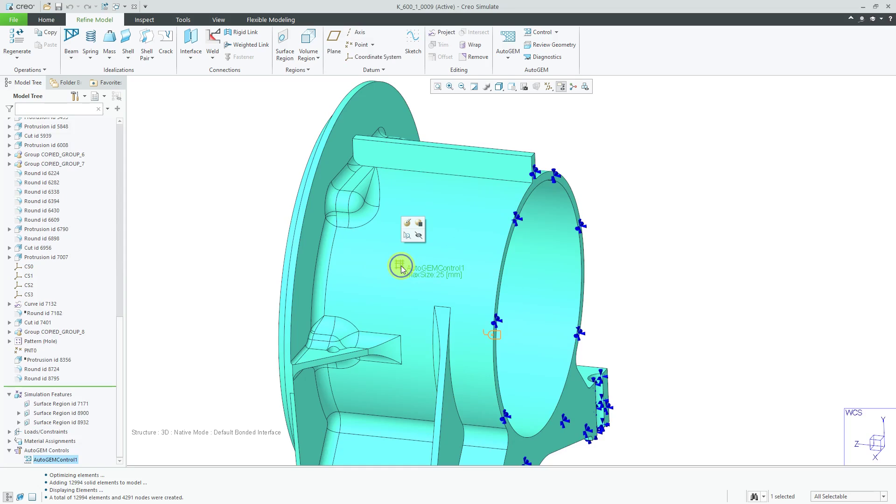
right_click(401, 269)
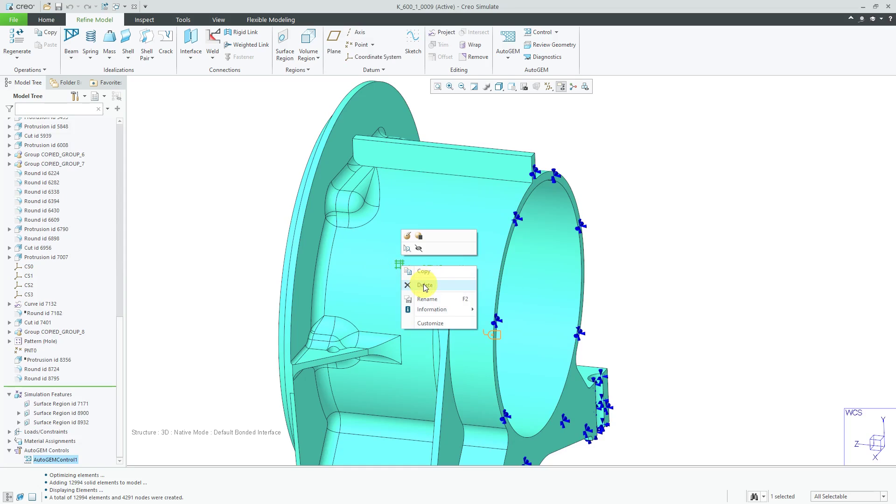
click(425, 285)
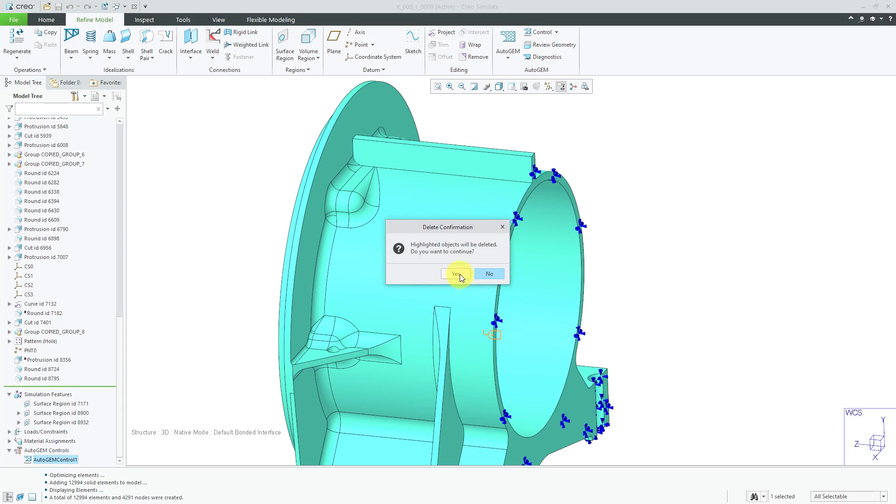
click(456, 273)
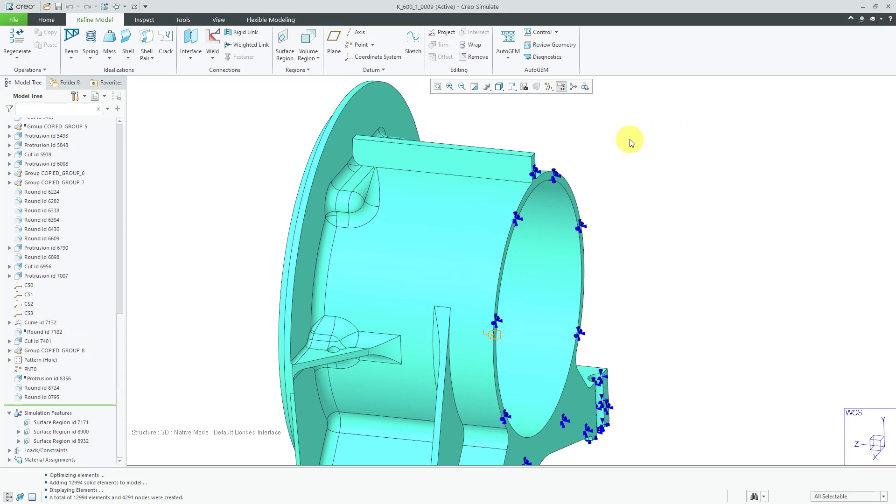
click(541, 32)
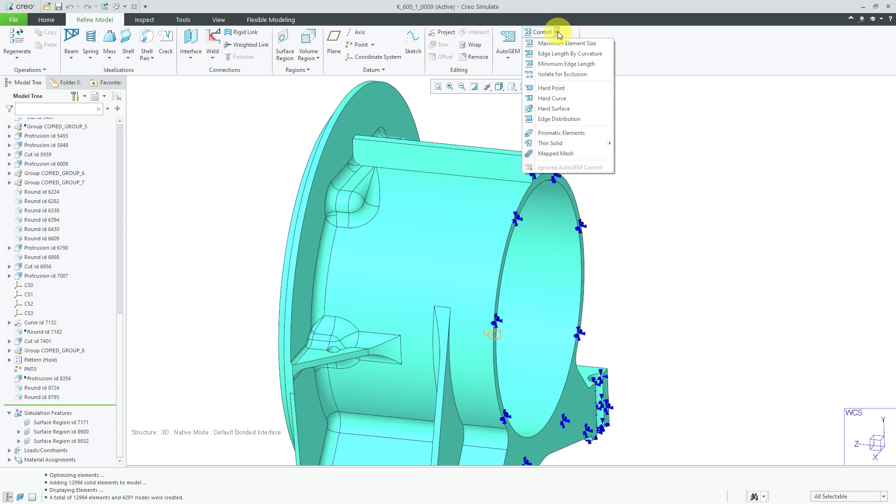
mouse_move(566, 64)
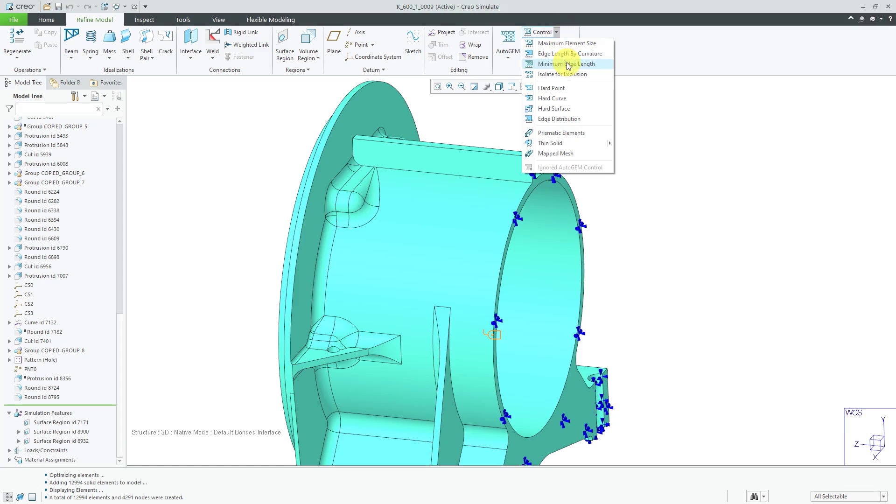
mouse_move(593, 65)
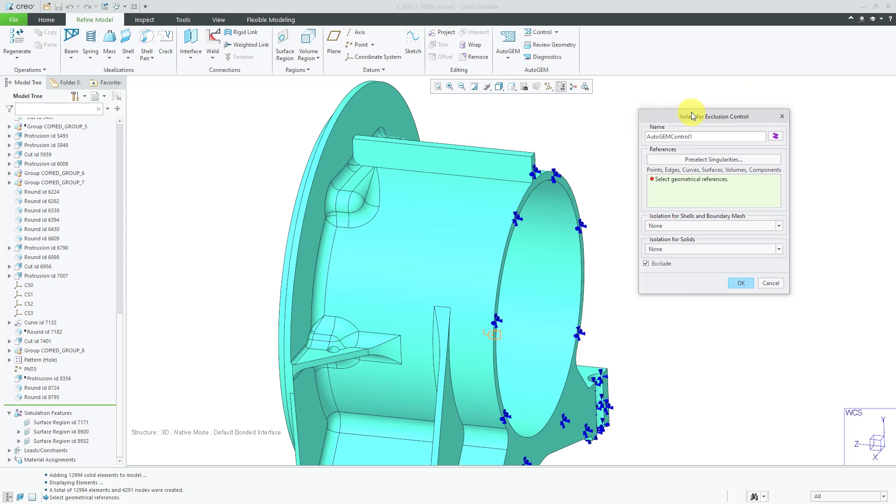
- Start a new Isolate for Exclusion control named AutoGEMControl1
click(706, 136)
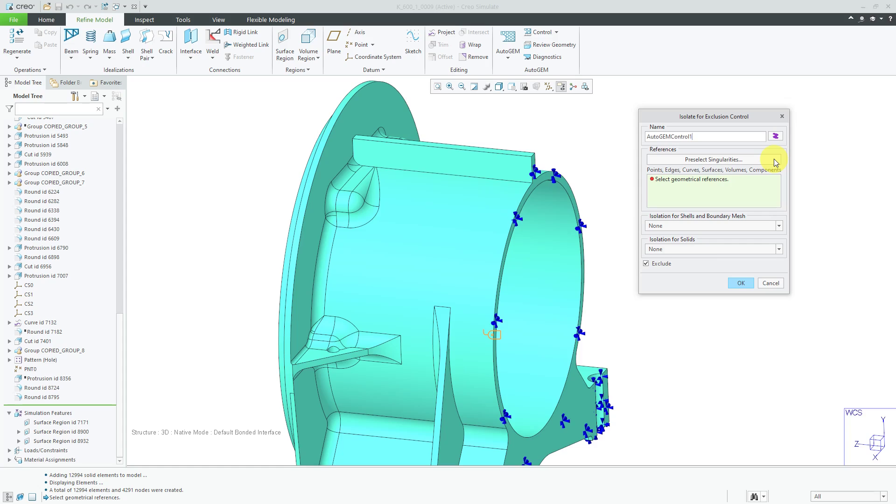
- Review the Preselect Singularities options, then cancel the exclusion control without references
click(712, 159)
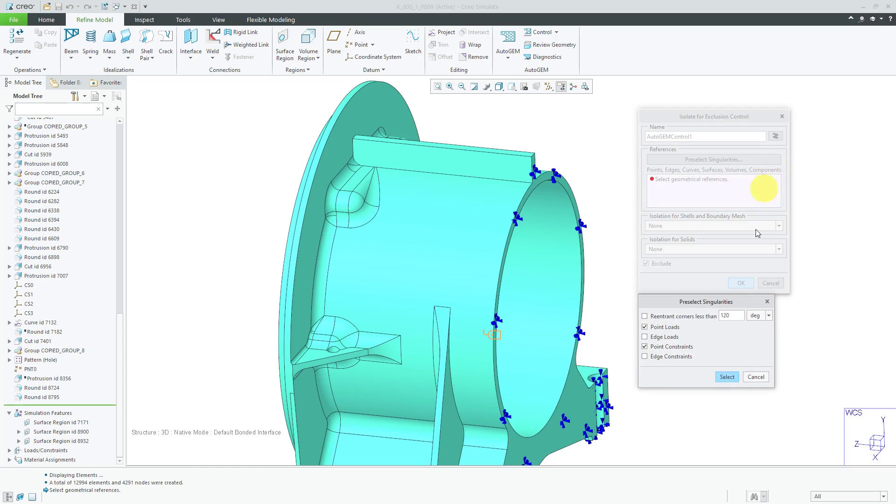
drag(705, 301, 535, 110)
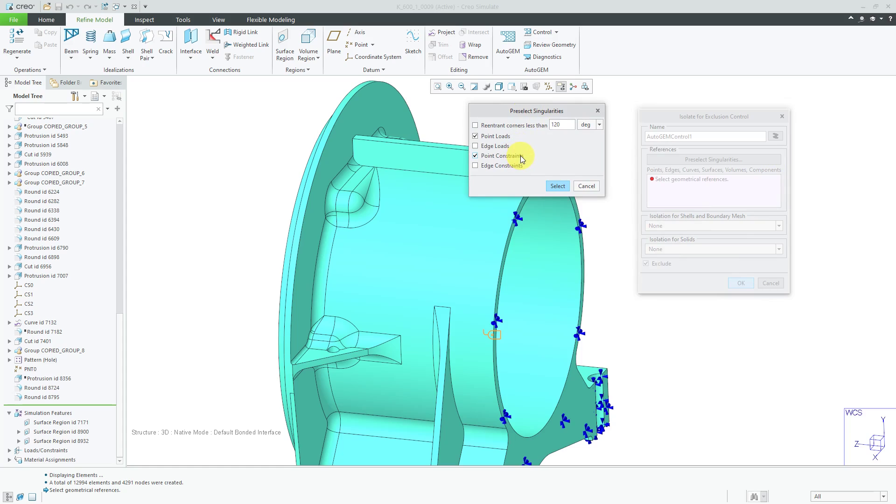
mouse_move(504, 155)
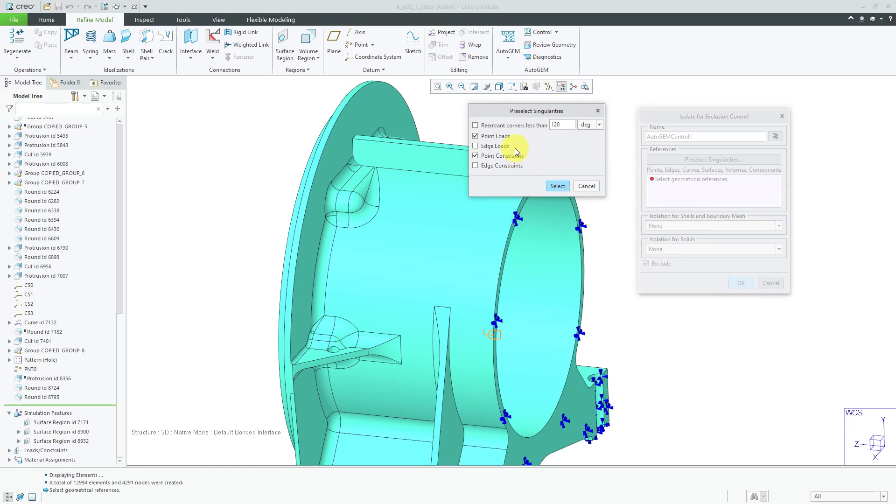
mouse_move(504, 146)
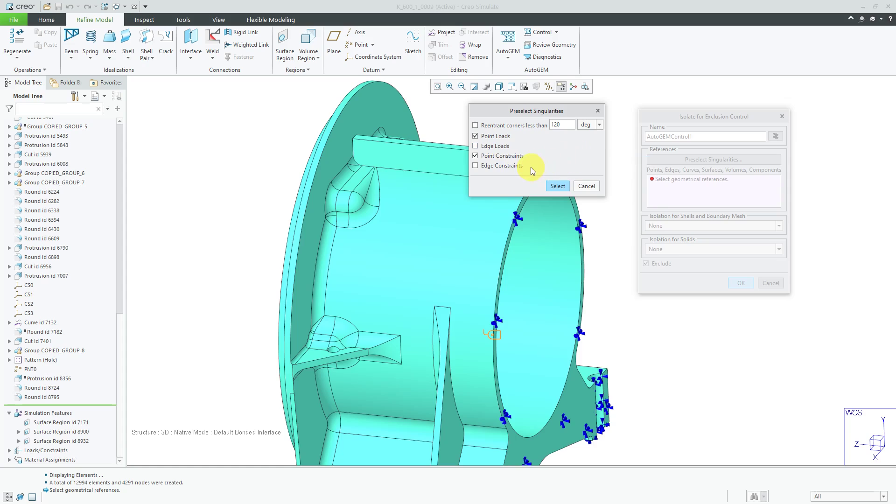
mouse_move(533, 159)
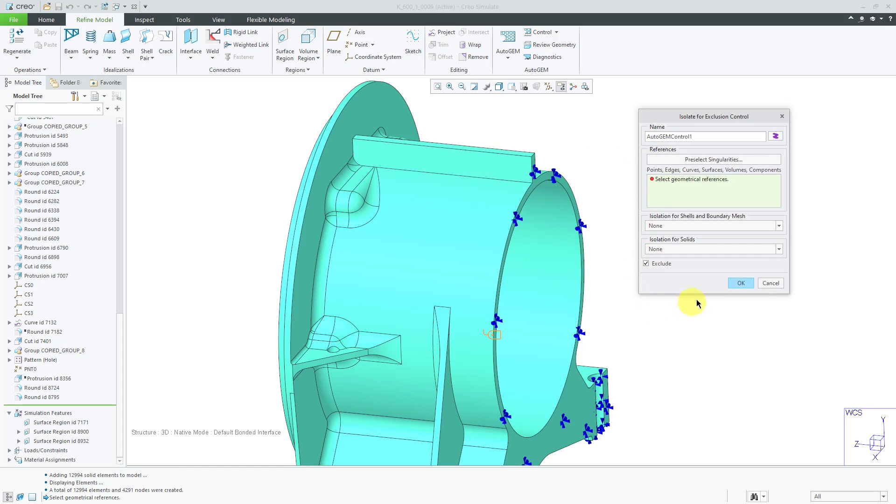
mouse_move(770, 283)
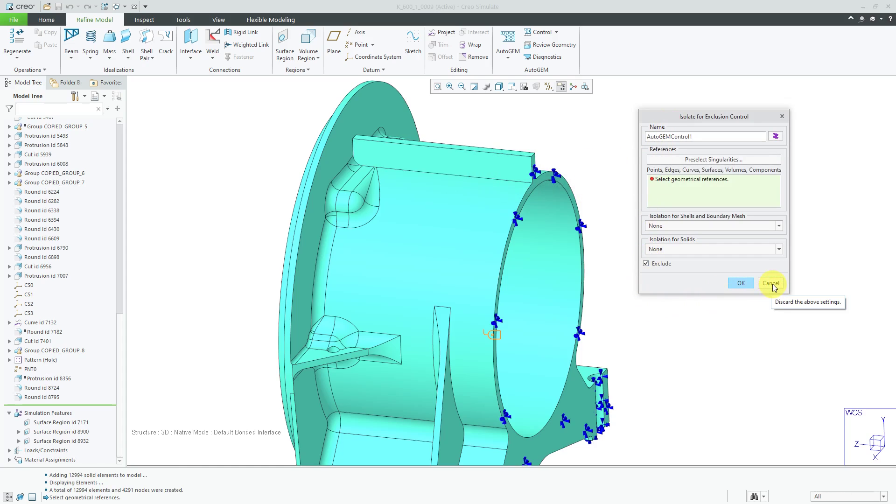
click(770, 282)
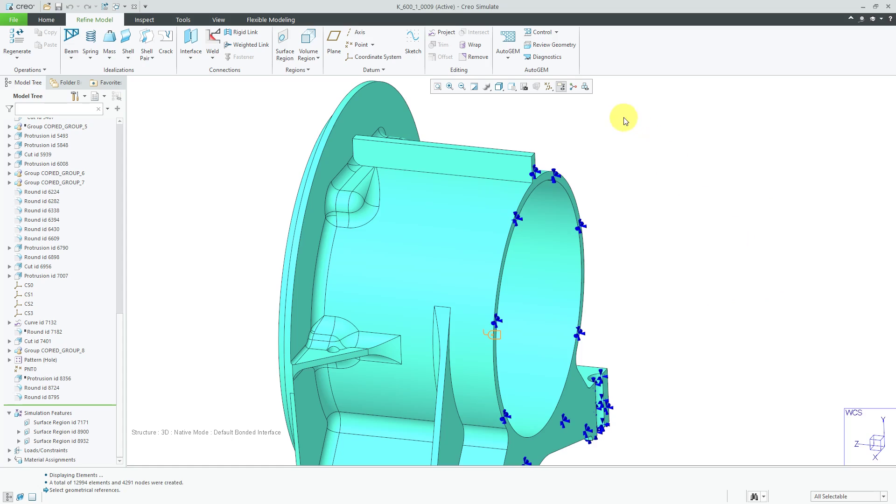
- Start an Edge Distribution control and pick the top rib's long edge as a reference
click(541, 32)
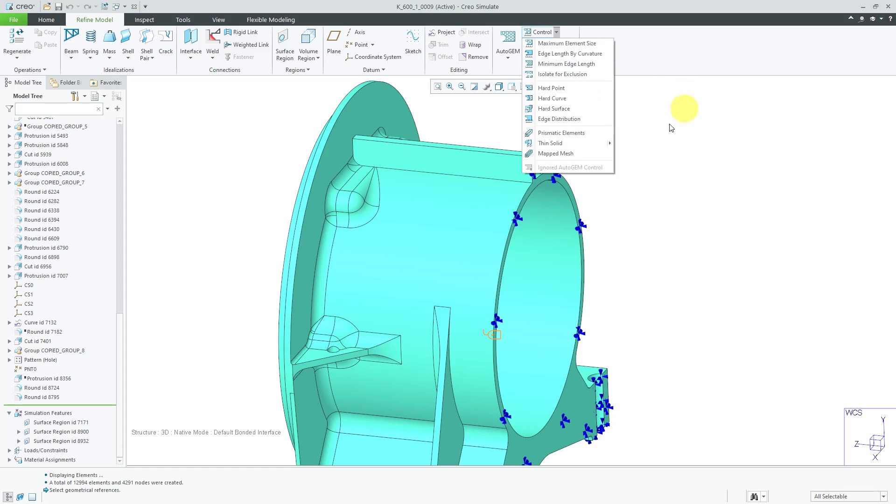
mouse_move(576, 123)
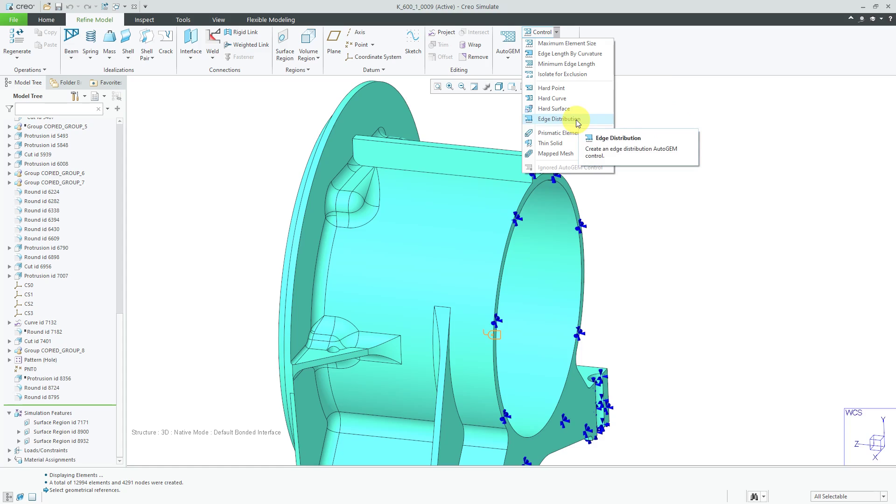
click(560, 119)
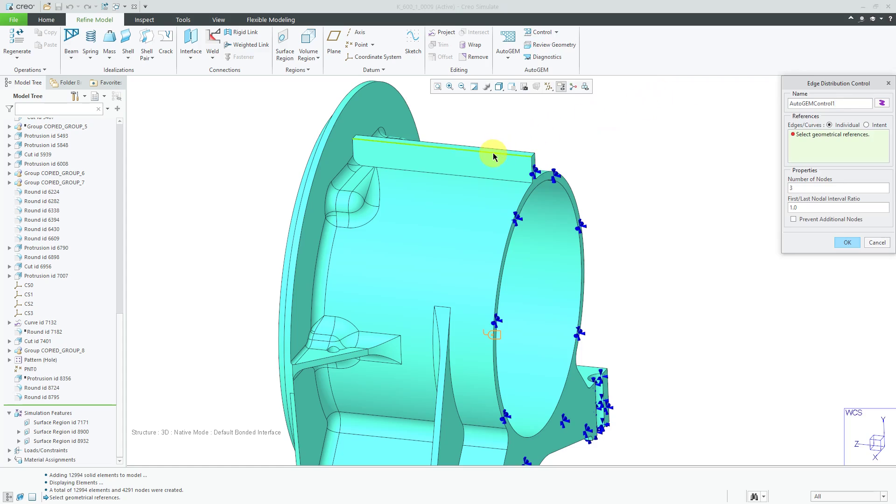
mouse_move(493, 155)
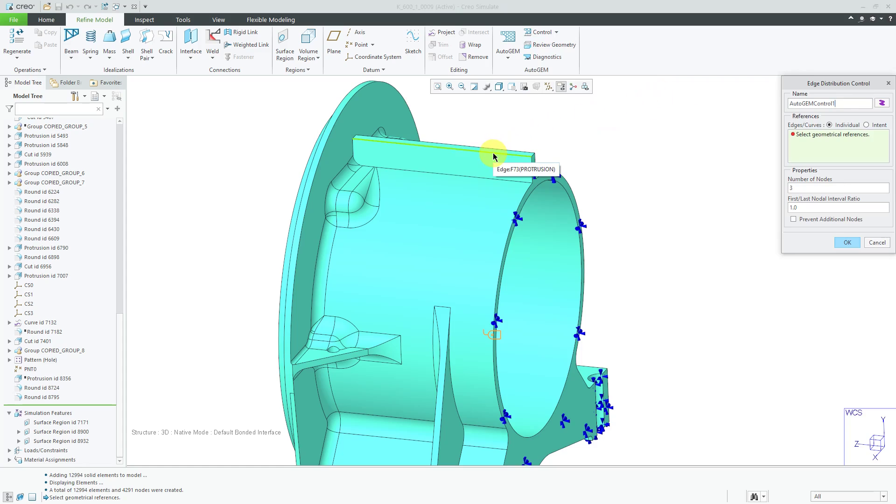
click(508, 147)
text(10)
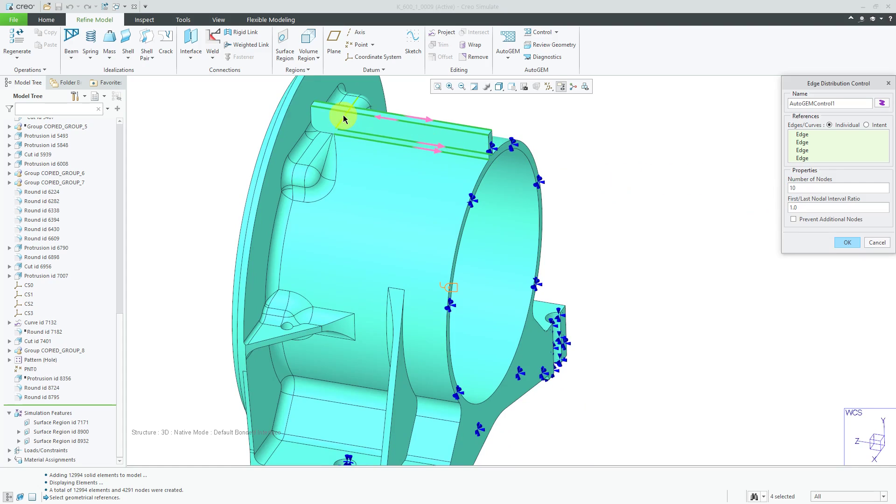
mouse_move(600, 126)
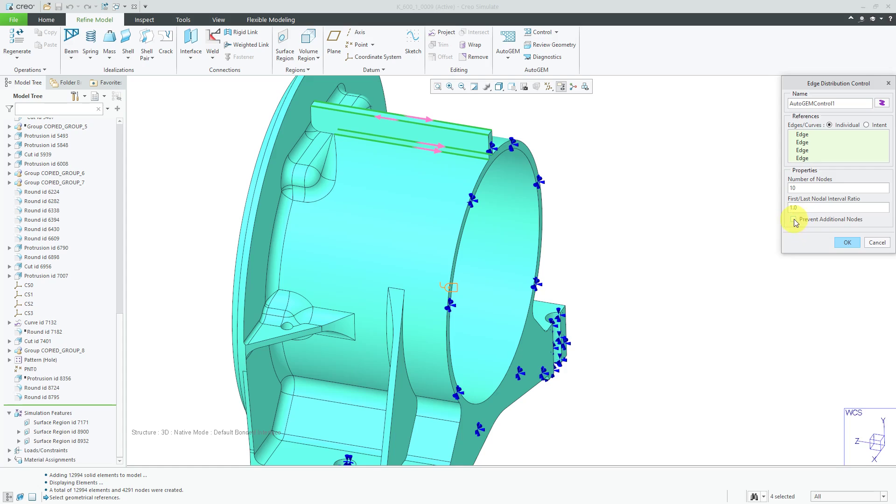
mouse_move(793, 218)
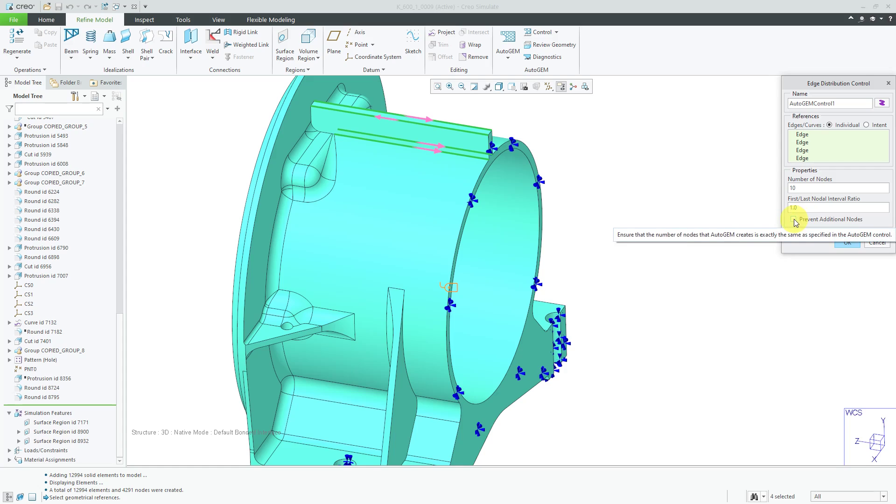
mouse_move(848, 242)
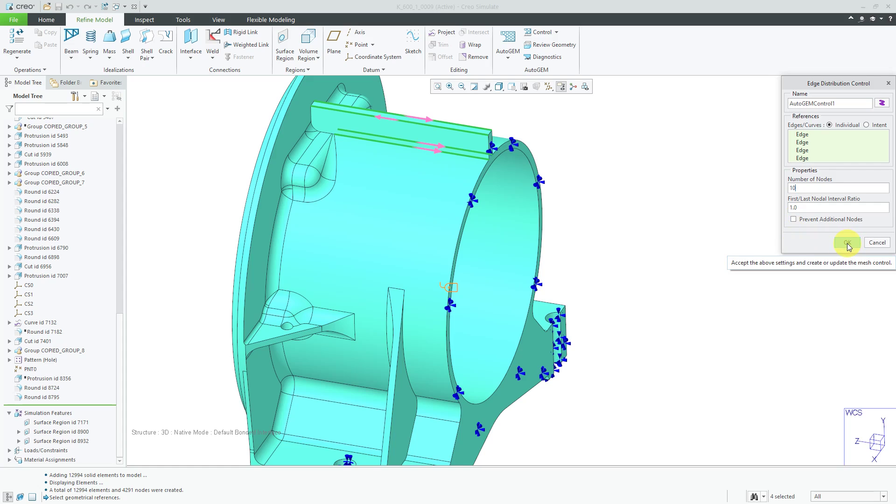
- Confirm the 10-node edge control and remesh with AutoGEM, giving 5623 elements and 1876 nodes
click(847, 242)
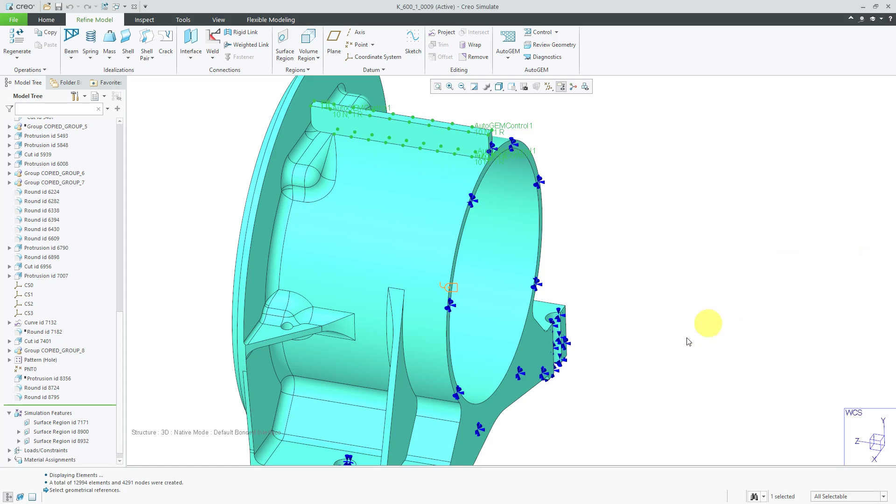
click(507, 41)
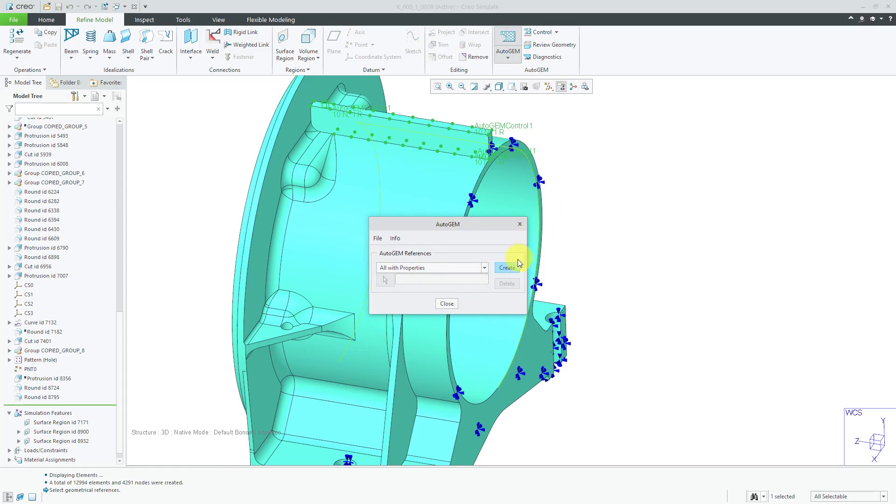
click(505, 268)
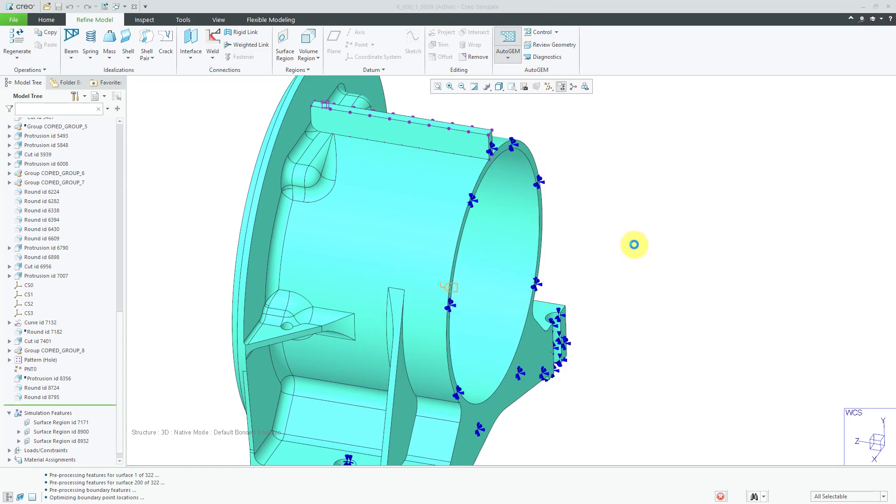
click(506, 43)
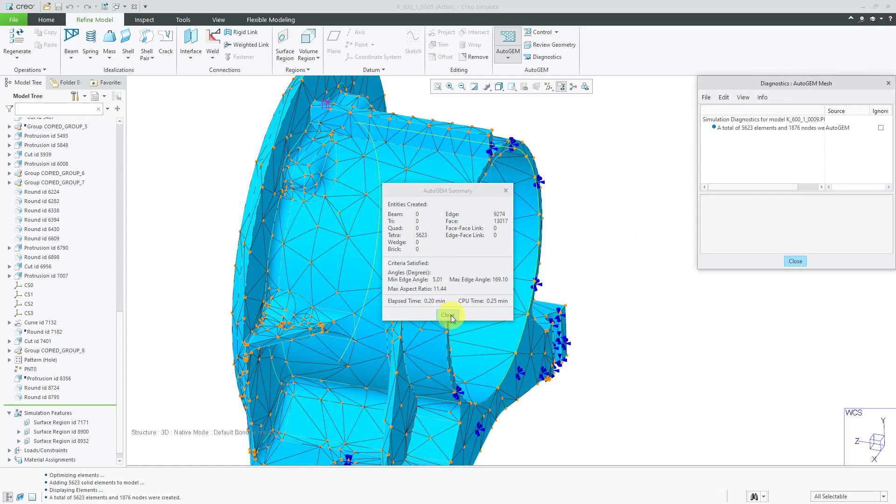
mouse_move(432, 255)
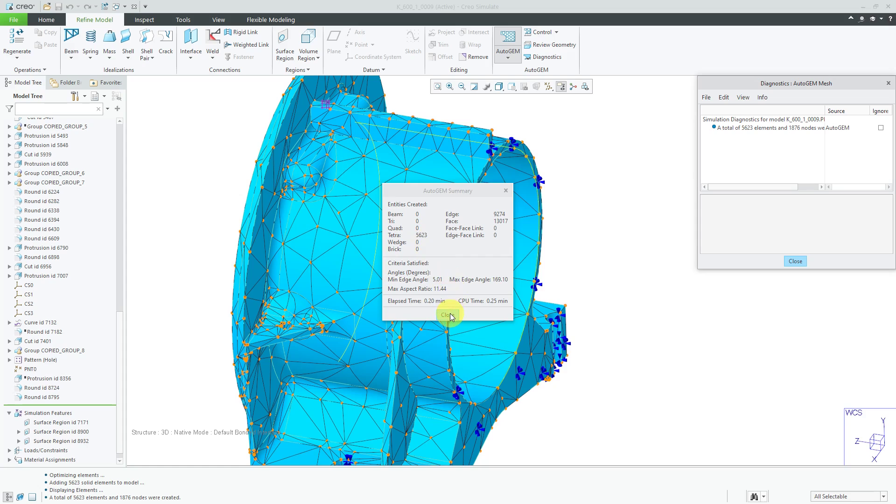
click(446, 315)
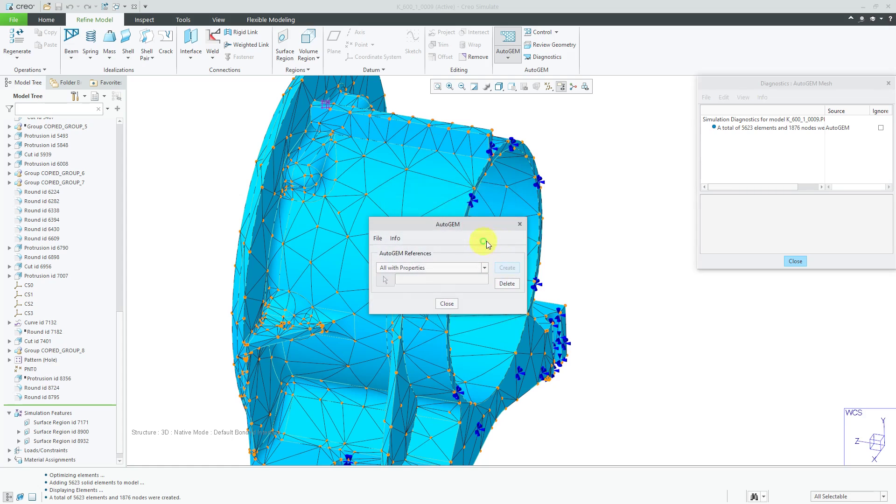
drag(447, 223, 170, 206)
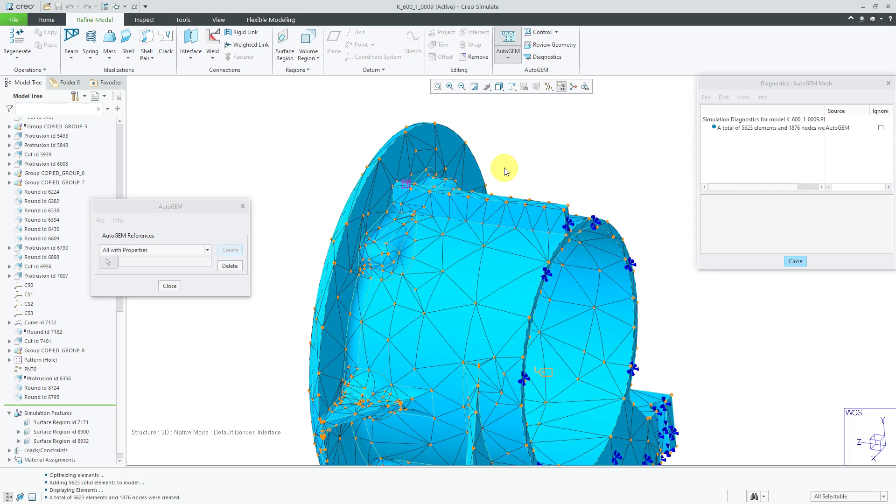
mouse_move(556, 170)
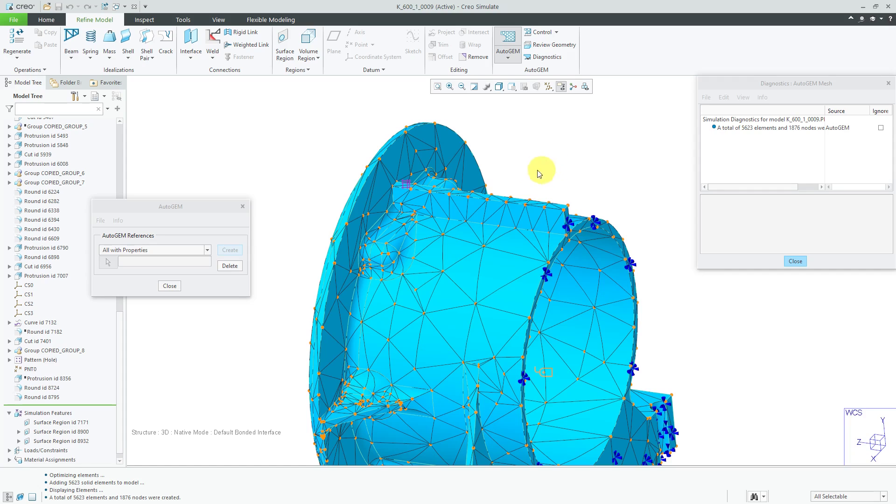
mouse_move(399, 205)
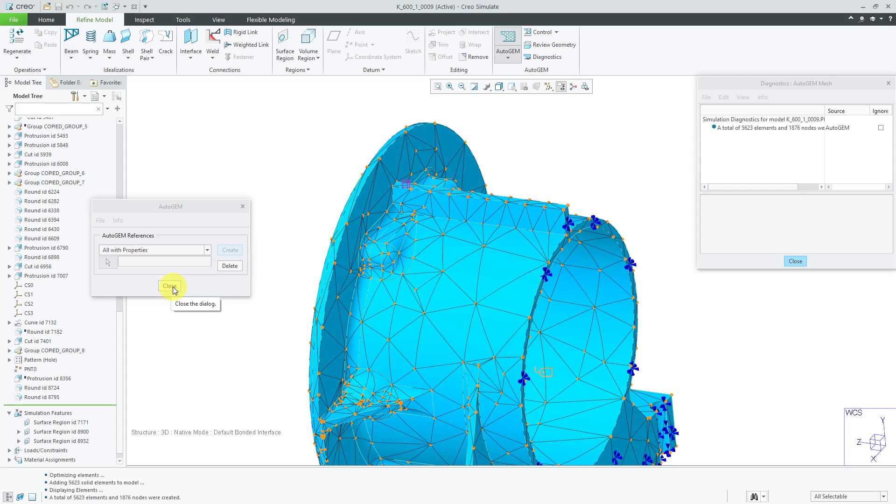
- Close AutoGEM and discard the generated mesh rather than saving it
click(170, 287)
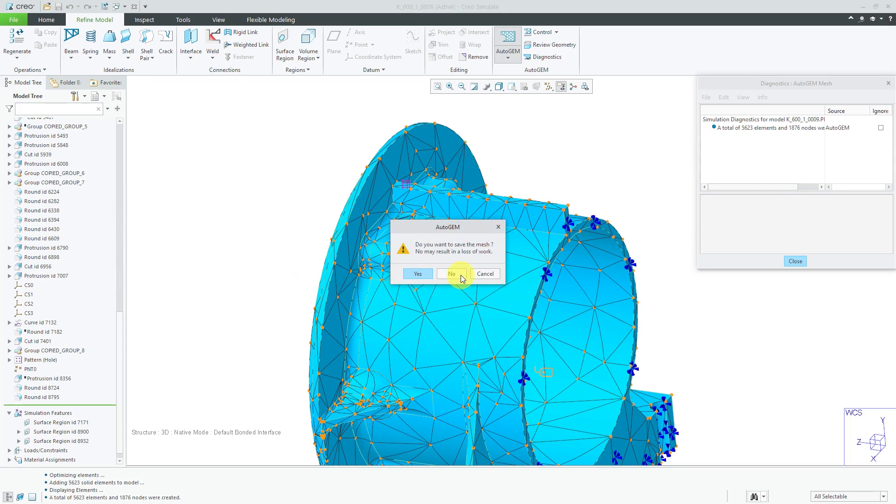
click(452, 273)
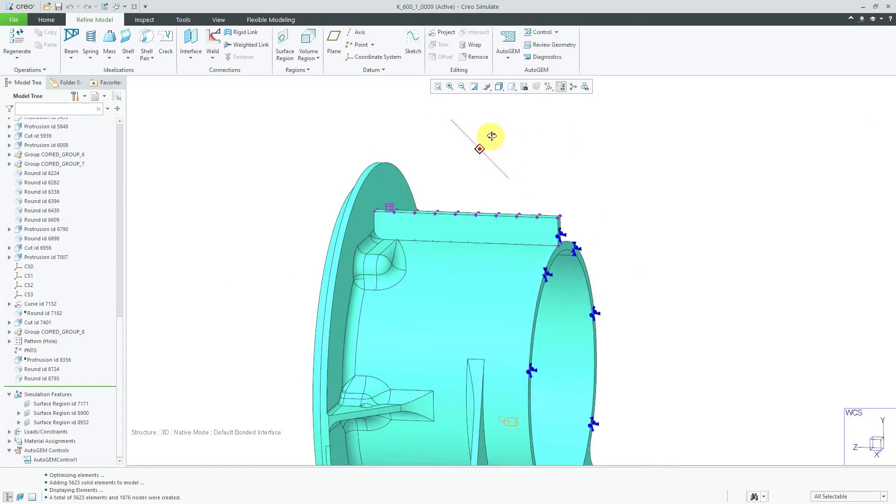
- Orbit to the housing's front, turn on datum plane and point display, and go to Refine Model
drag(479, 149, 443, 277)
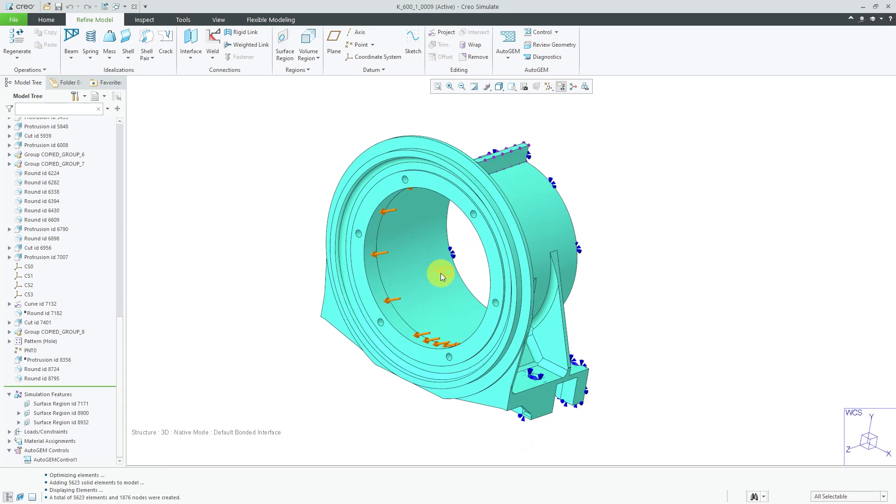
drag(442, 277, 430, 294)
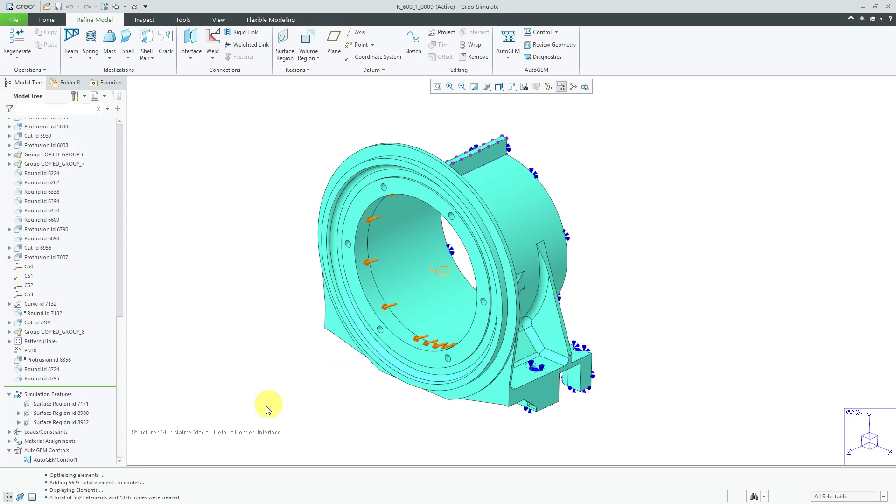
mouse_move(263, 137)
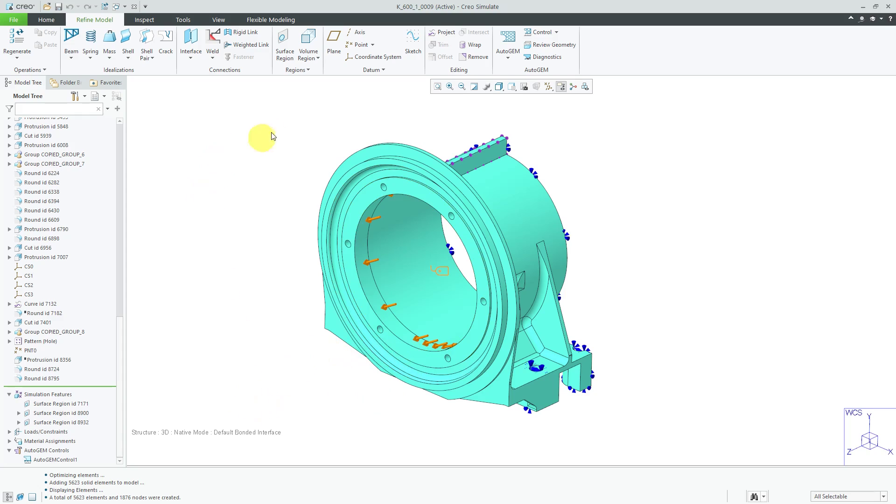
click(552, 85)
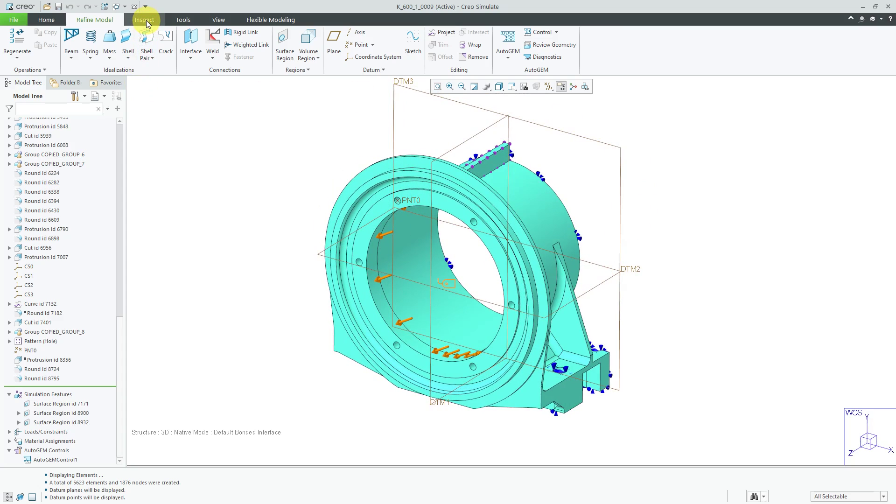
click(143, 20)
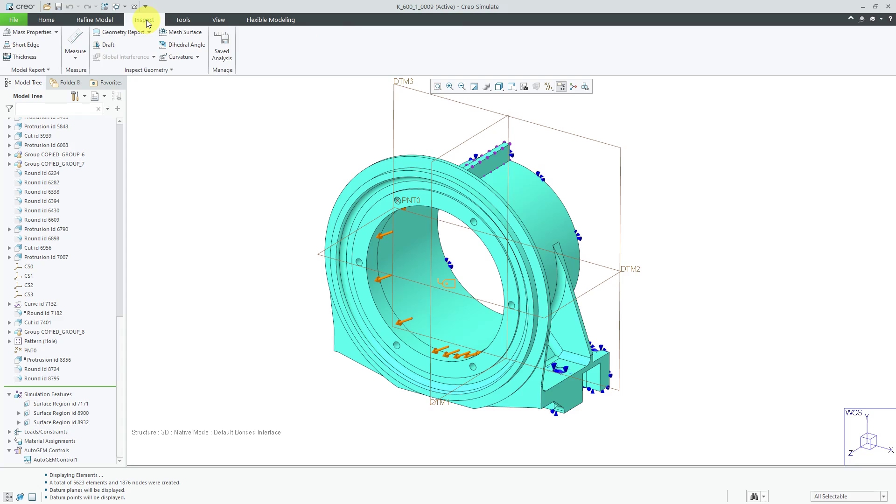
click(94, 19)
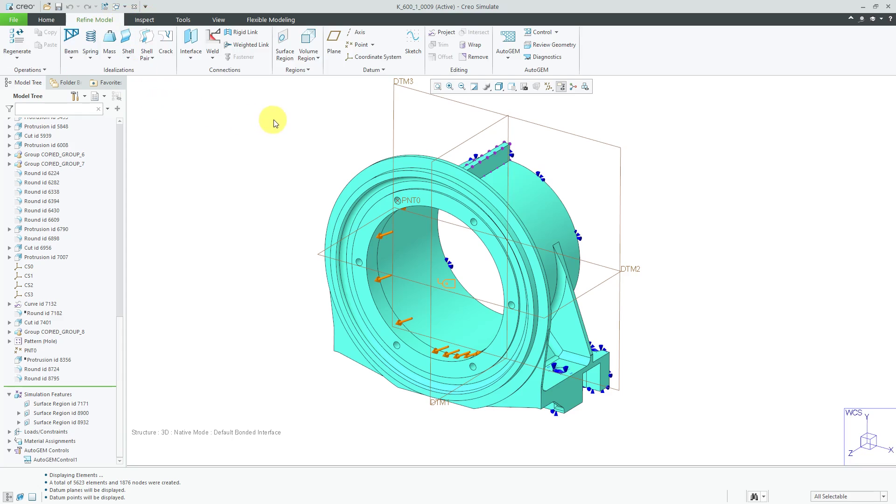
- Place datum point PNT1 on the front face, offset 0.00 from DTM1 and 160.00 from DTM2
click(356, 45)
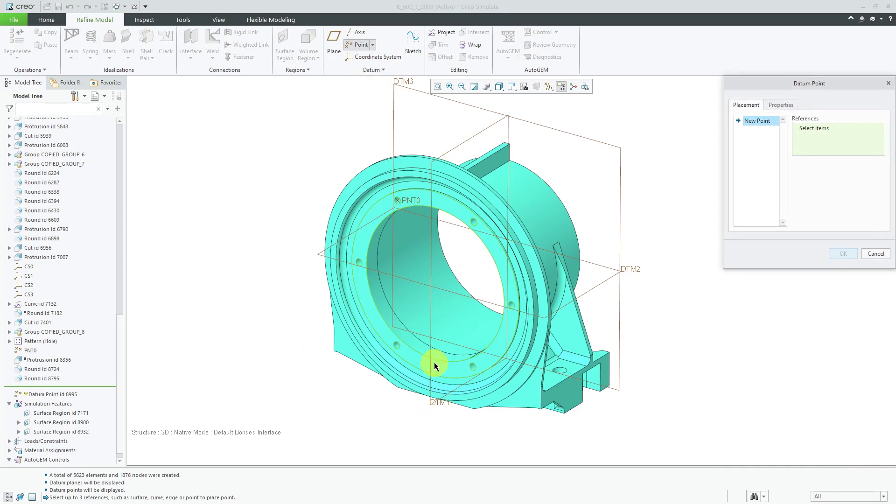
click(434, 363)
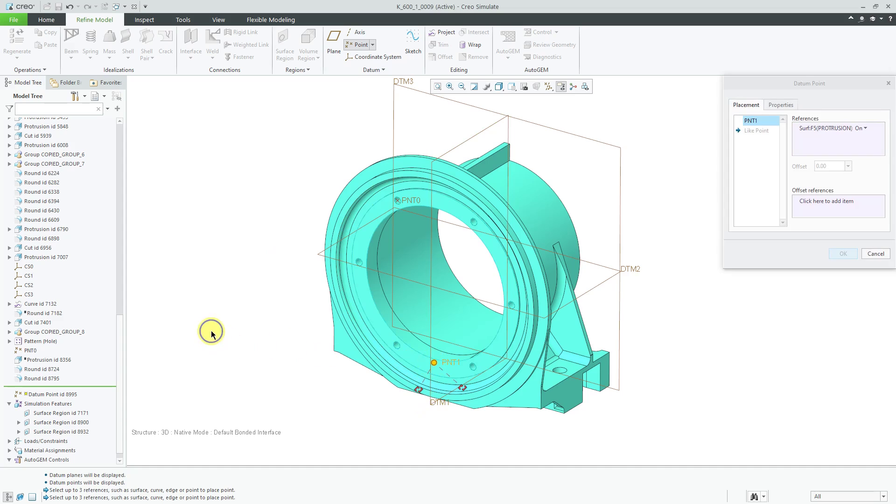
right_click(212, 333)
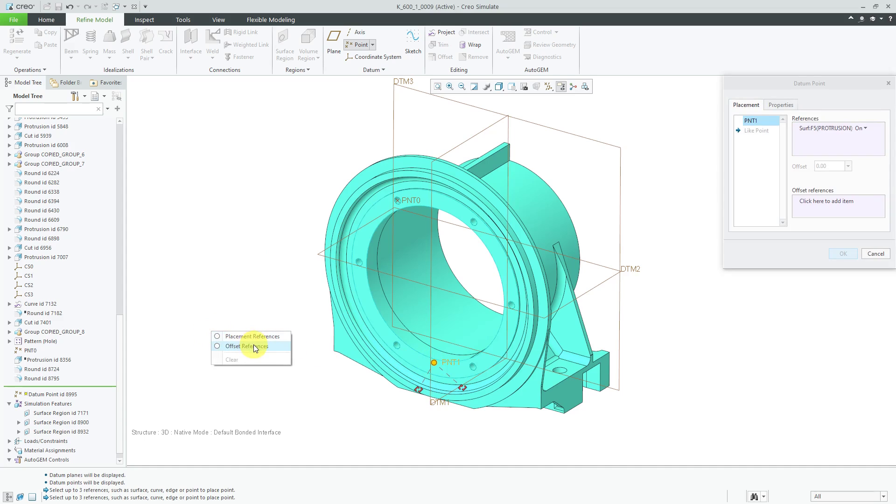
click(247, 346)
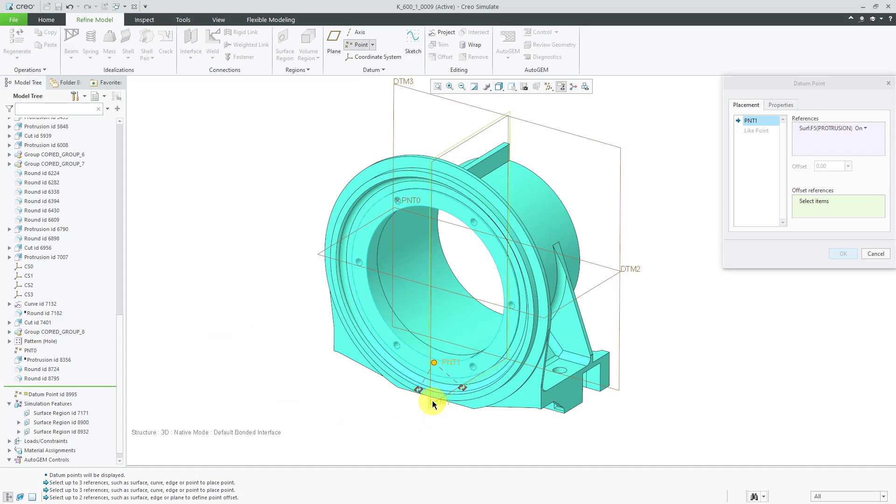
click(422, 391)
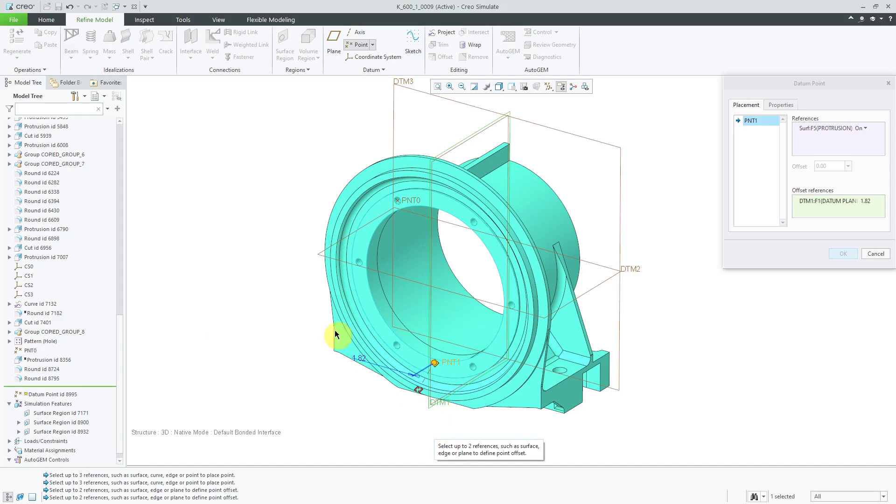
click(633, 276)
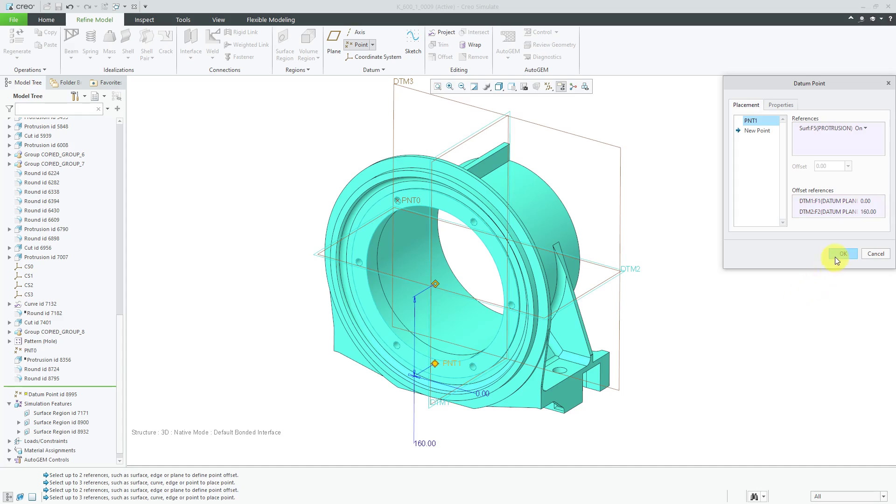
click(843, 254)
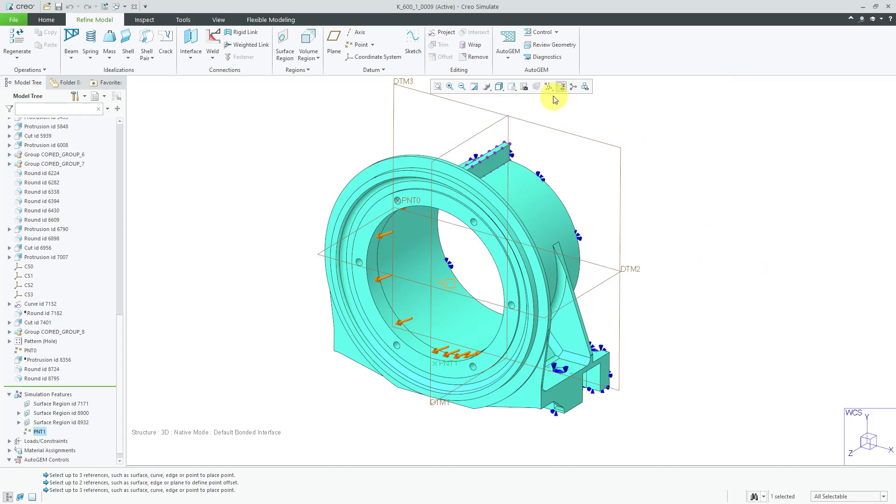
- Hide the datum planes and confirm hard point control AutoGEMControl2 on PNT1
click(547, 86)
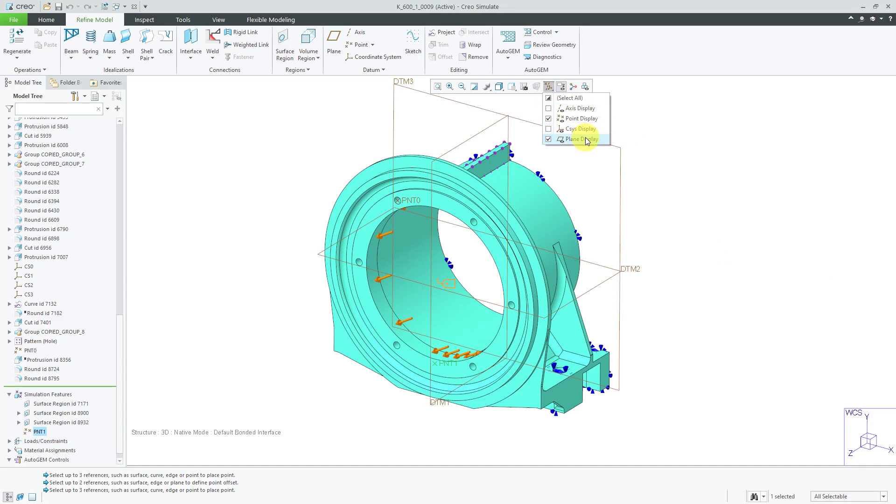
click(580, 139)
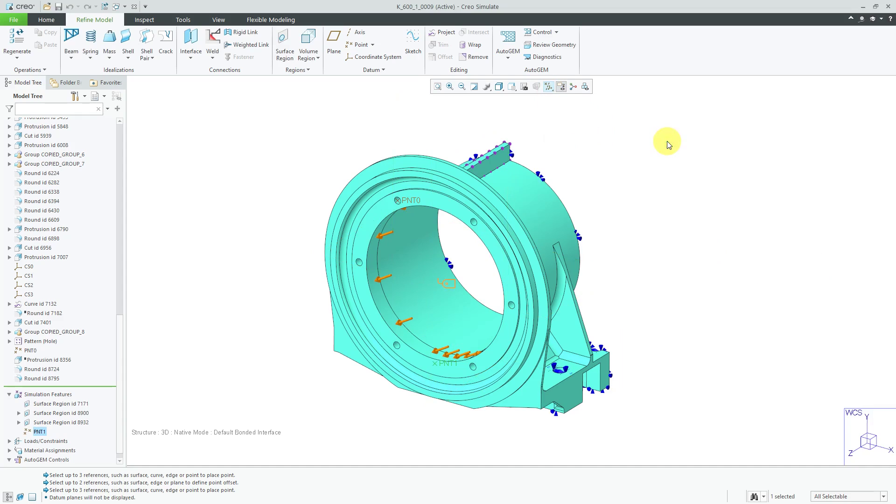
mouse_move(540, 32)
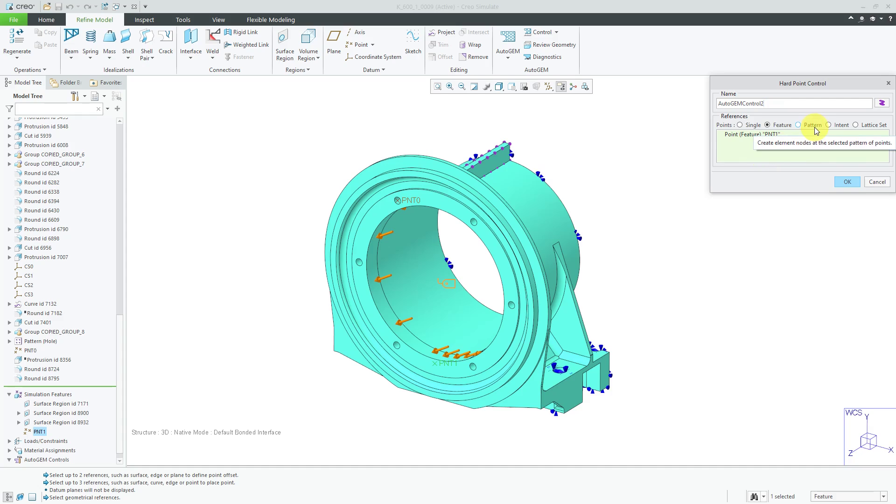
mouse_move(841, 124)
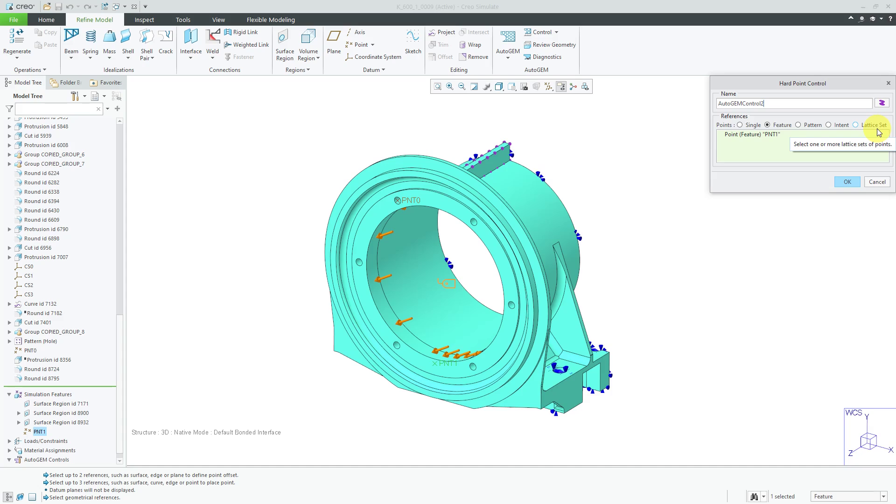
mouse_move(851, 169)
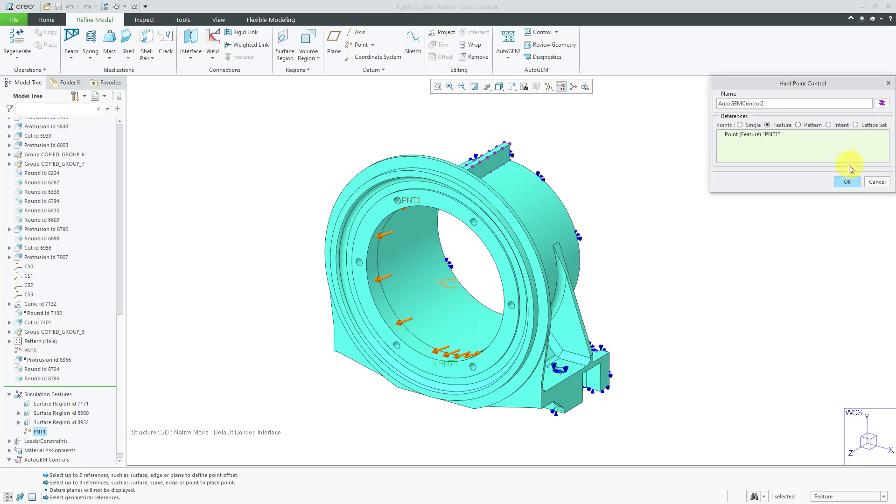
click(847, 181)
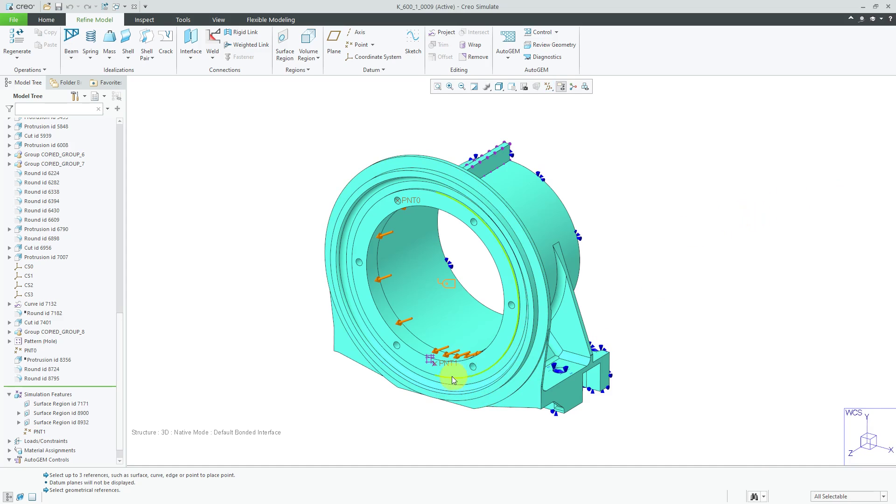
- Run AutoGEM on all geometry, giving 5549 tetrahedral elements and 1854 nodes around PNT1
drag(453, 379, 551, 304)
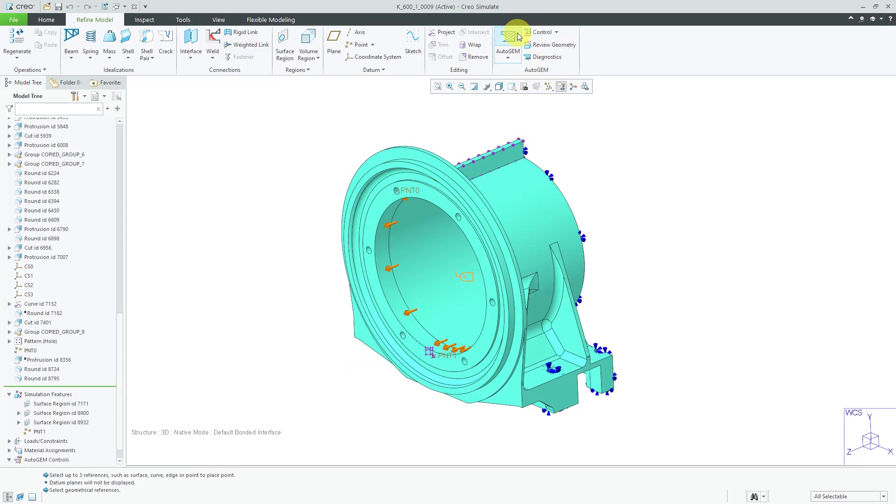
click(507, 38)
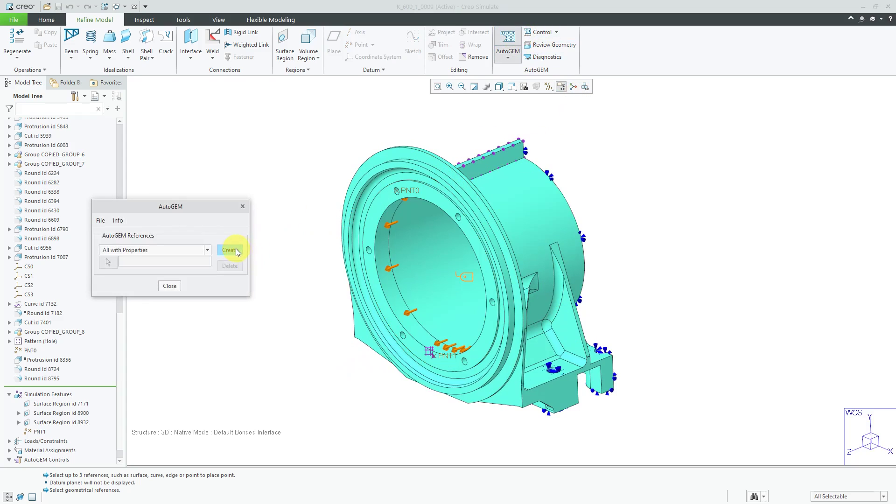
click(229, 250)
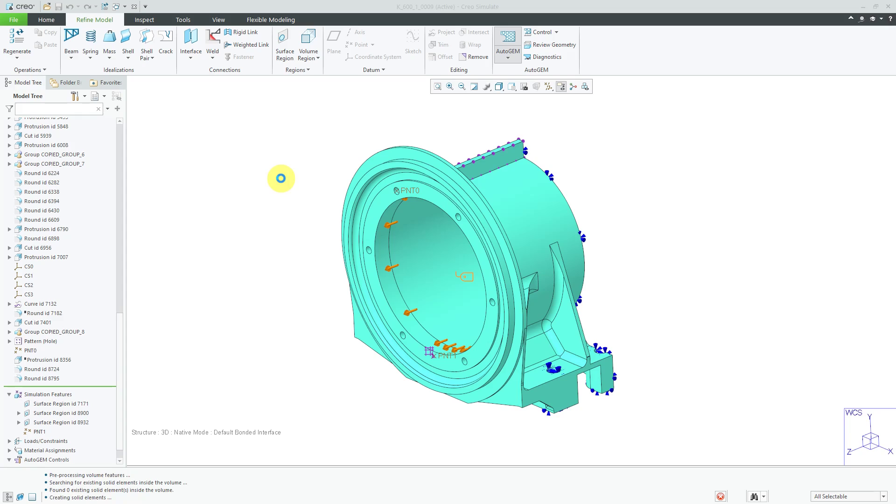
click(506, 43)
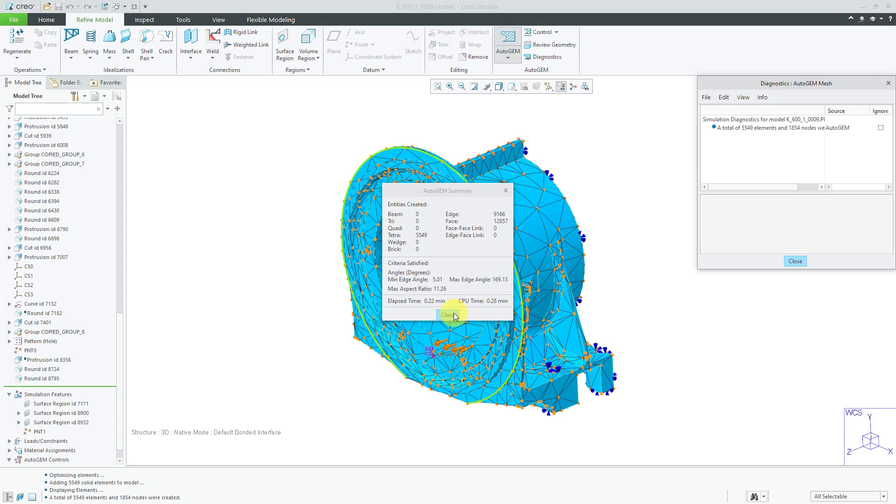
mouse_move(469, 190)
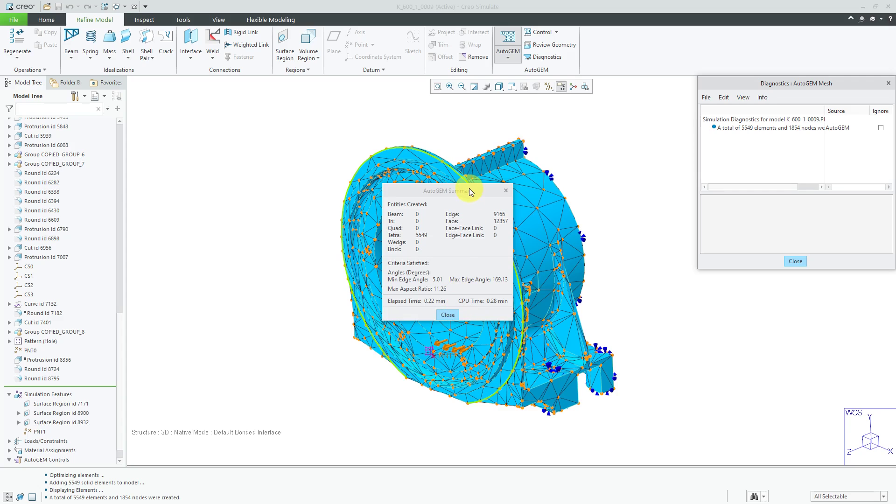
drag(446, 191, 194, 142)
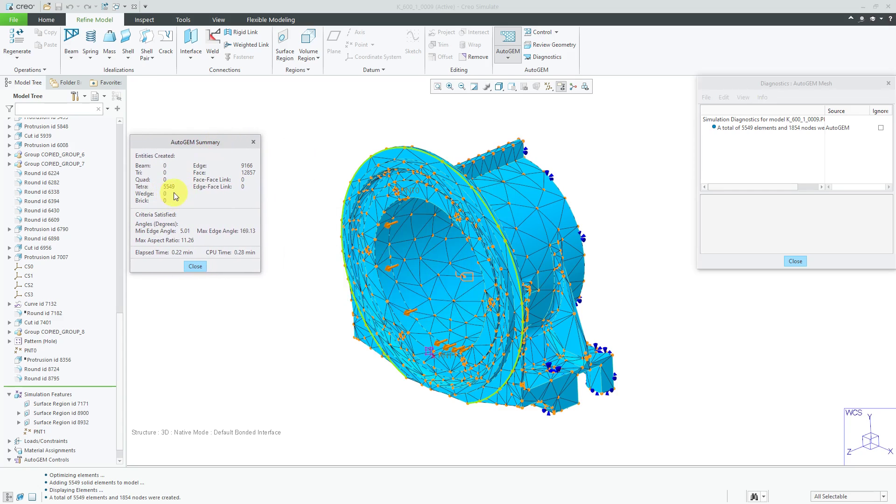
scroll(up, 3)
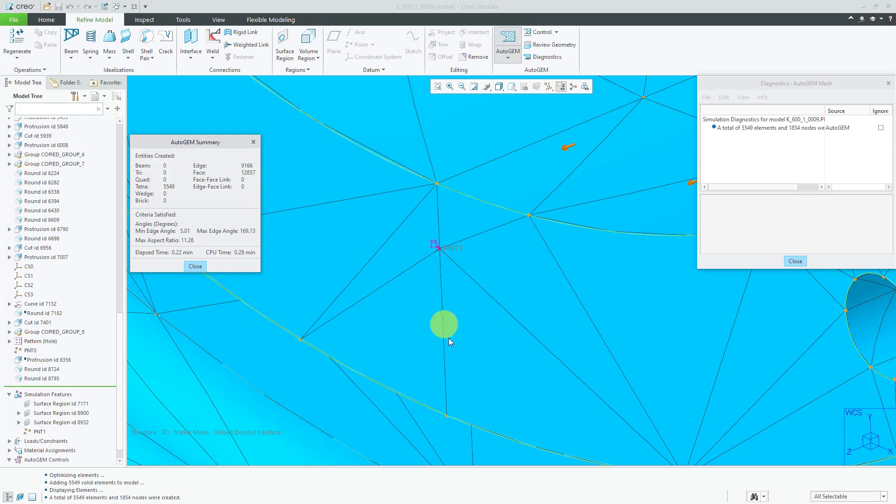
mouse_move(471, 288)
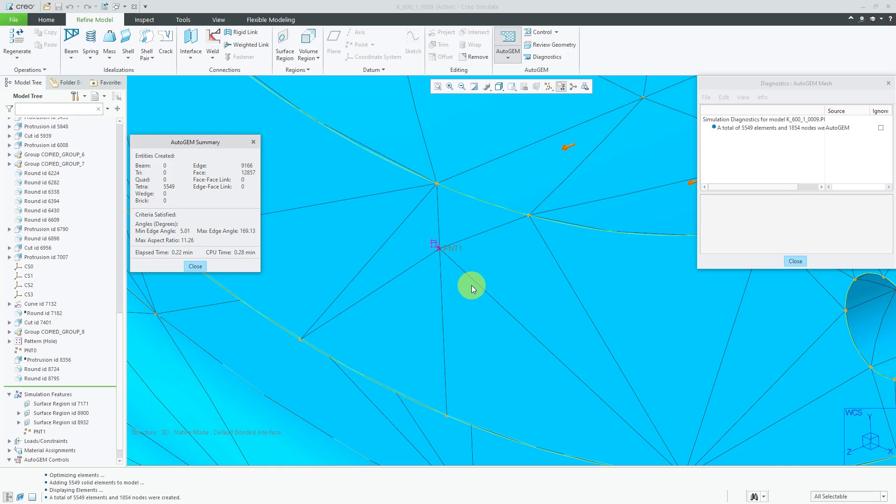
mouse_move(471, 286)
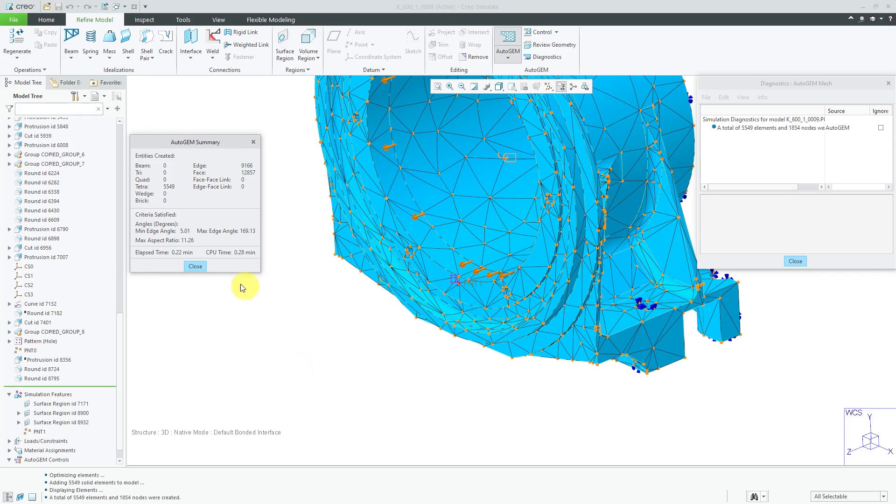
- Close AutoGEM and keep the new mesh, returning to the solid housing with PNT1
click(195, 266)
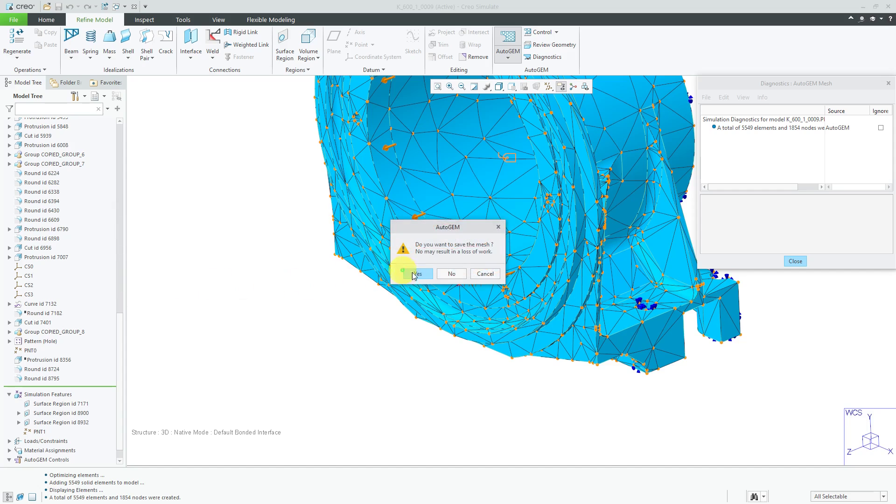
click(414, 273)
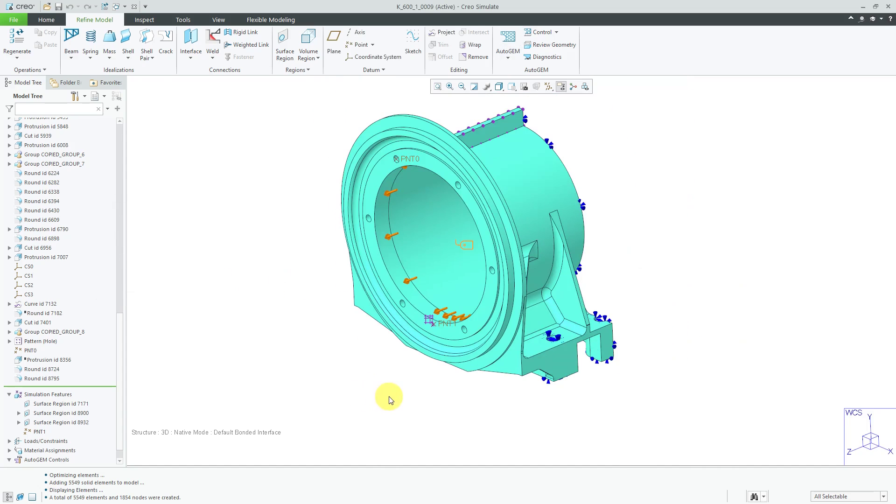
mouse_move(313, 115)
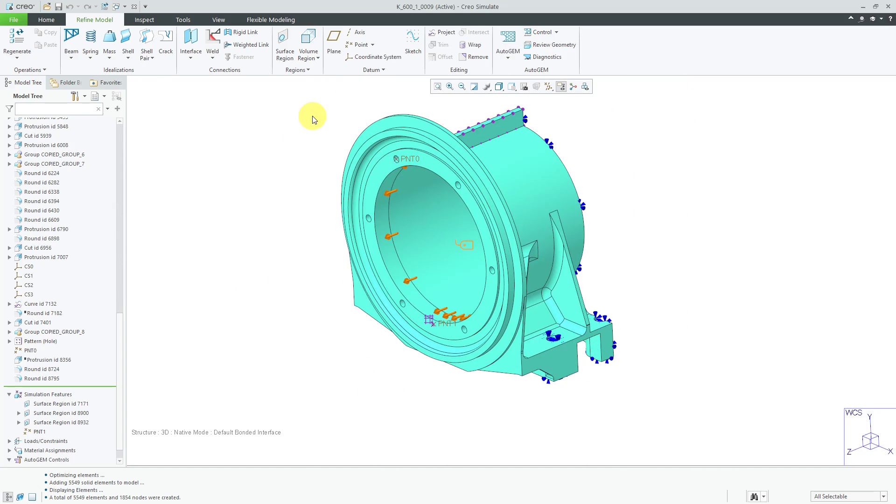